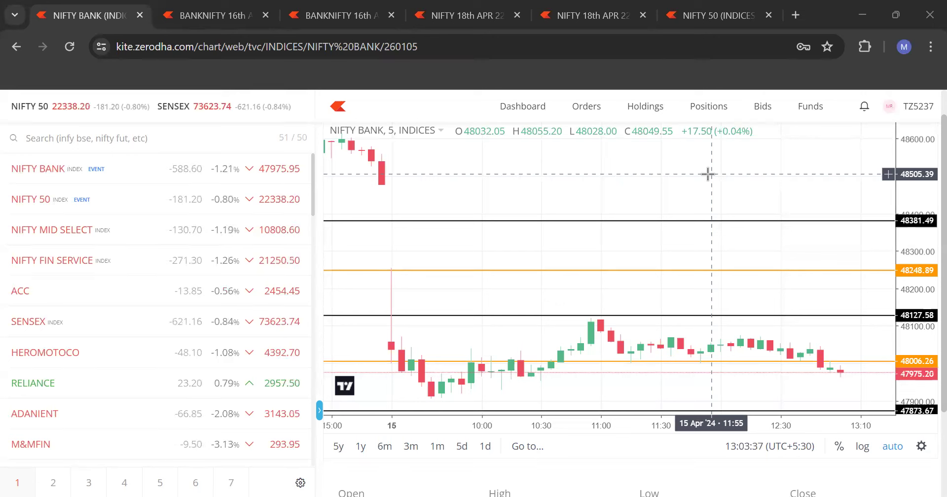
pyautogui.moveTo(472, 154)
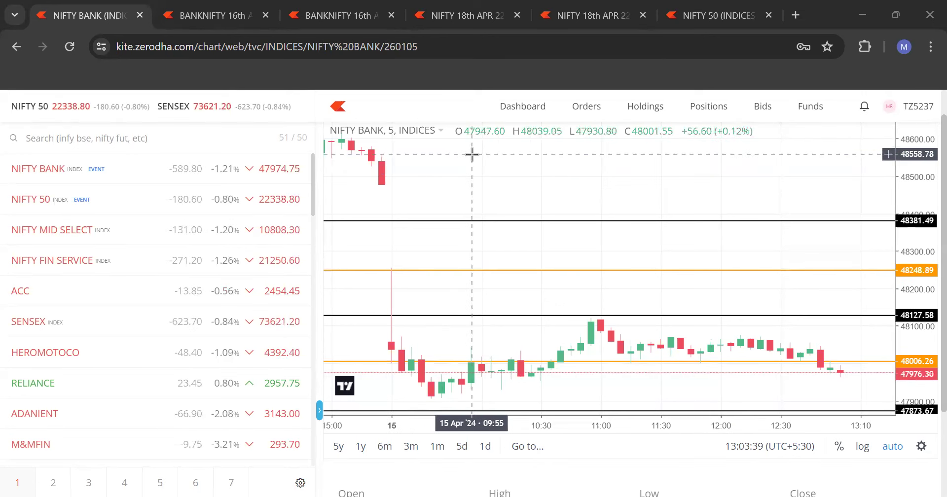
pyautogui.moveTo(391, 334)
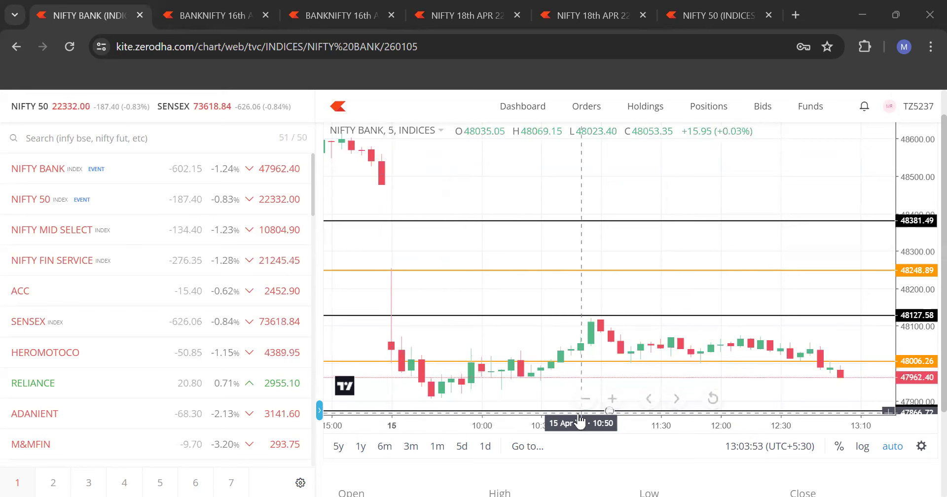
pyautogui.moveTo(392, 329)
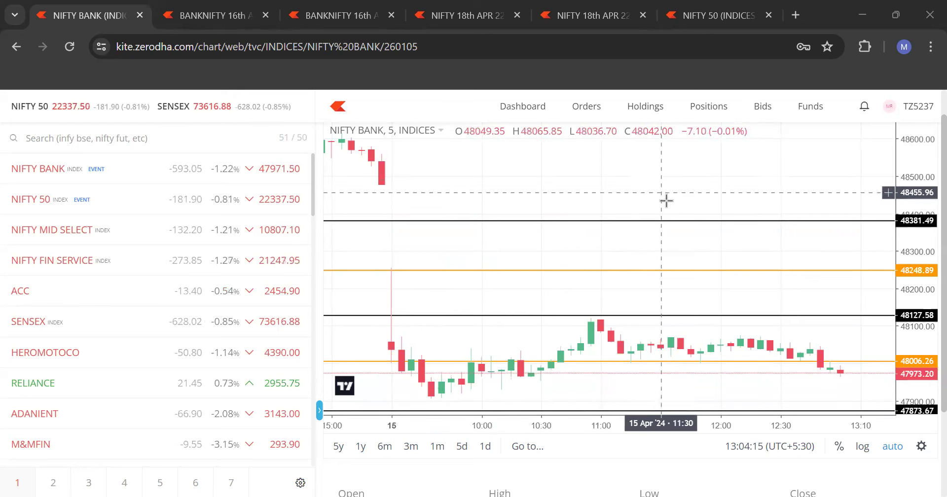
pyautogui.moveTo(691, 397)
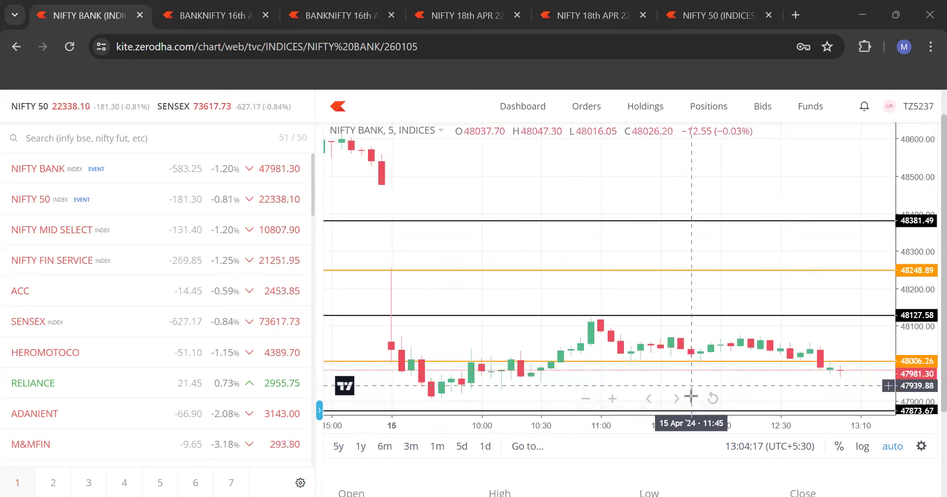
pyautogui.moveTo(675, 284)
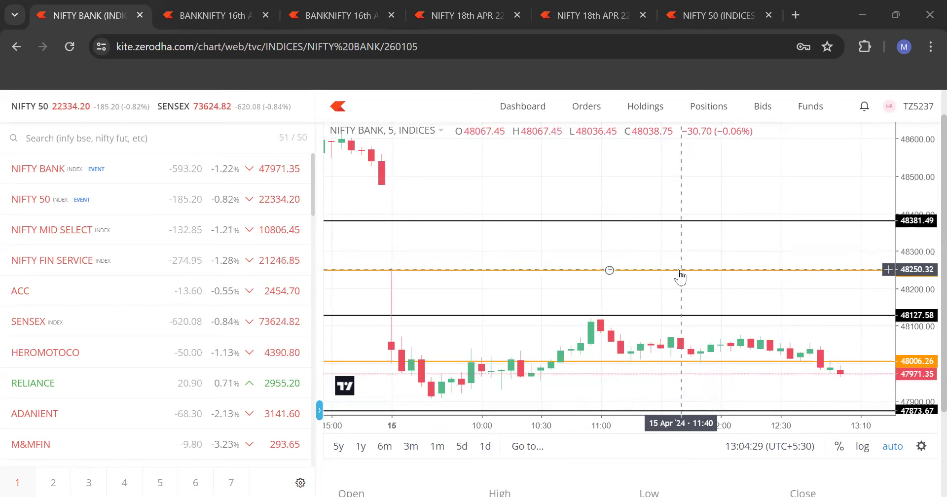
pyautogui.moveTo(783, 228)
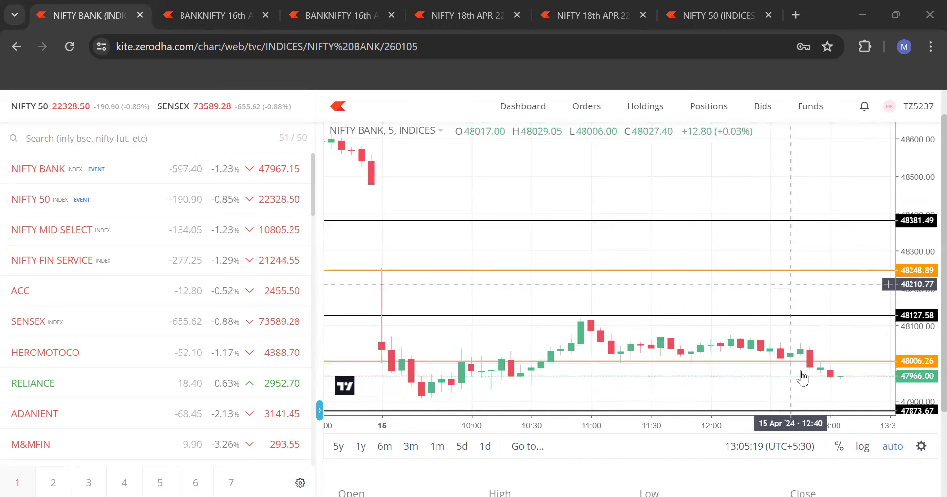
pyautogui.moveTo(781, 188)
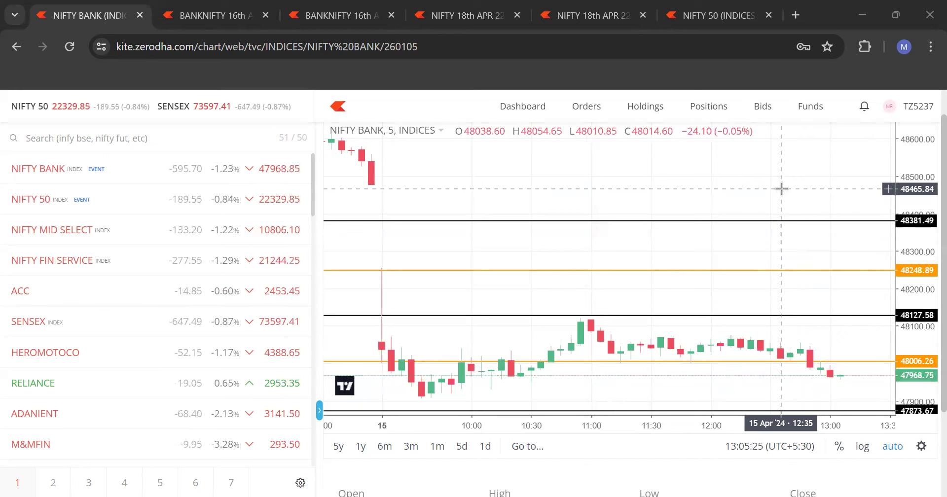
pyautogui.moveTo(804, 253)
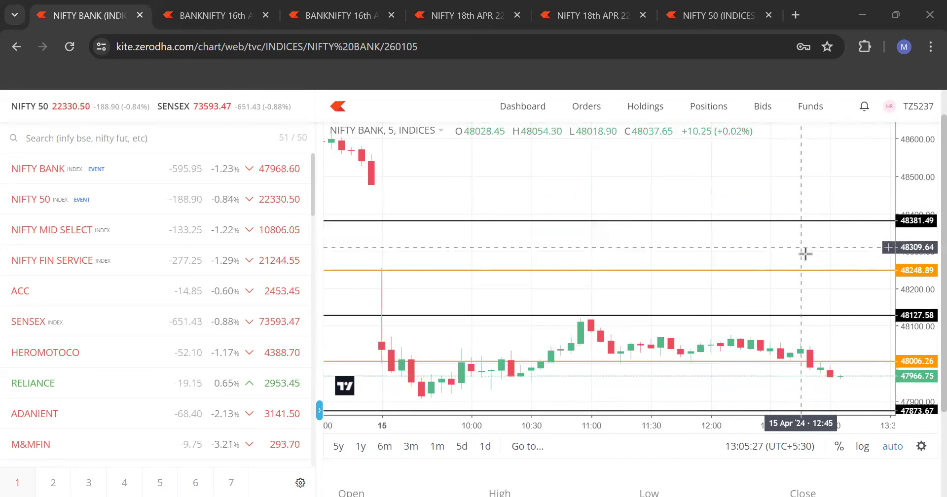
pyautogui.moveTo(828, 296)
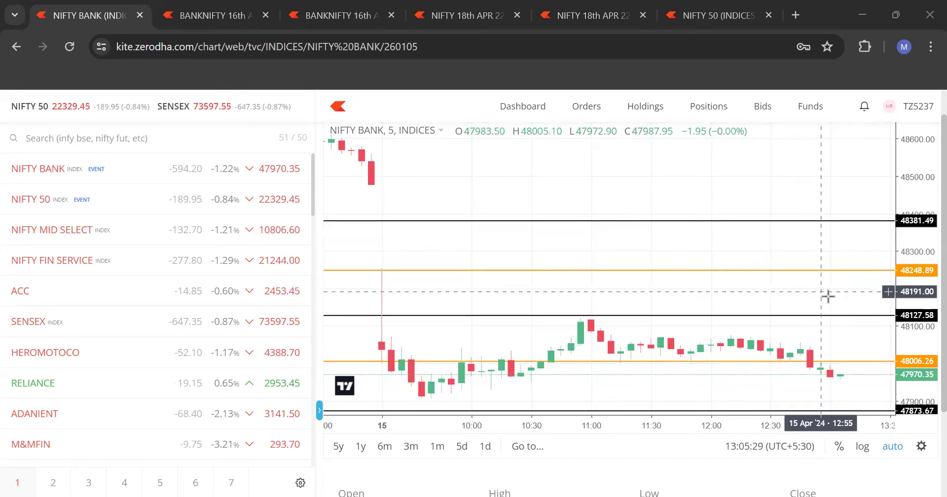
pyautogui.moveTo(848, 303)
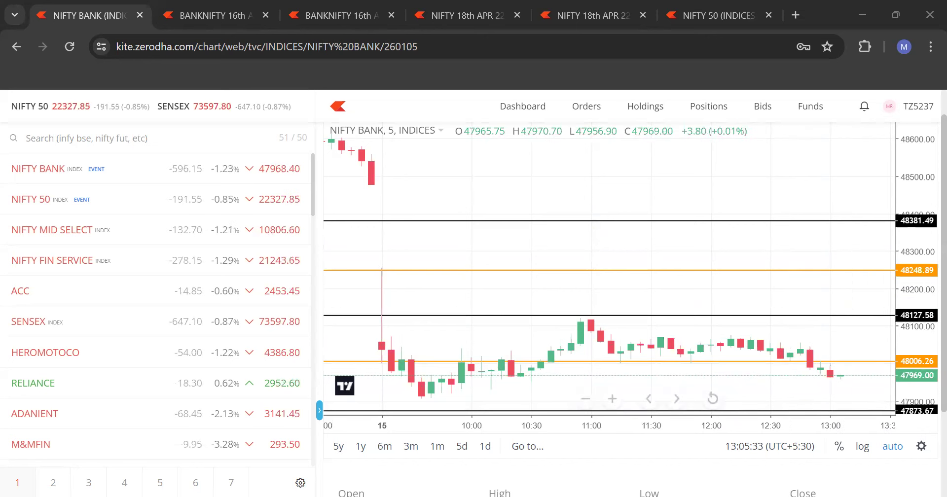
pyautogui.moveTo(827, 373)
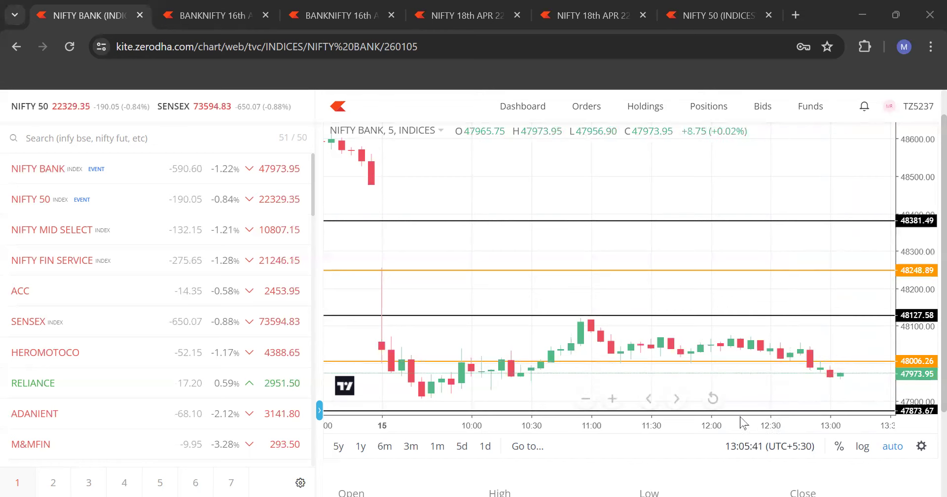
pyautogui.moveTo(738, 318)
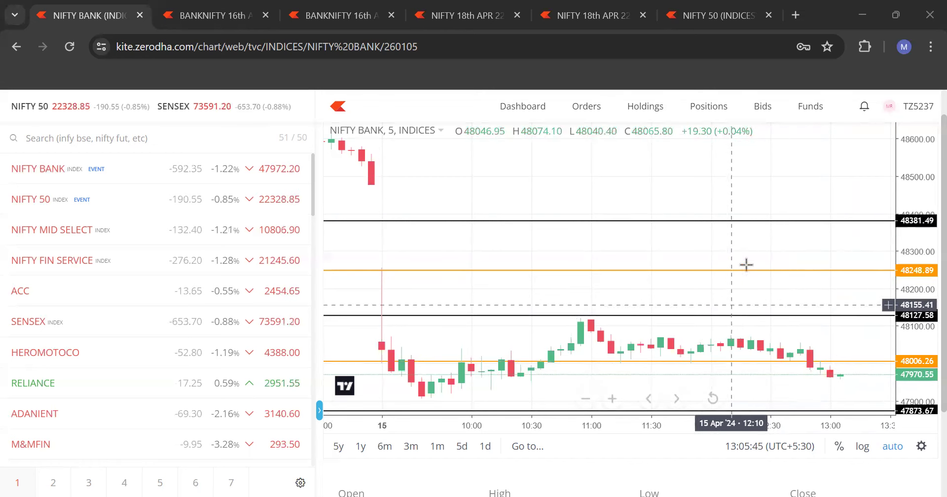
pyautogui.moveTo(750, 262)
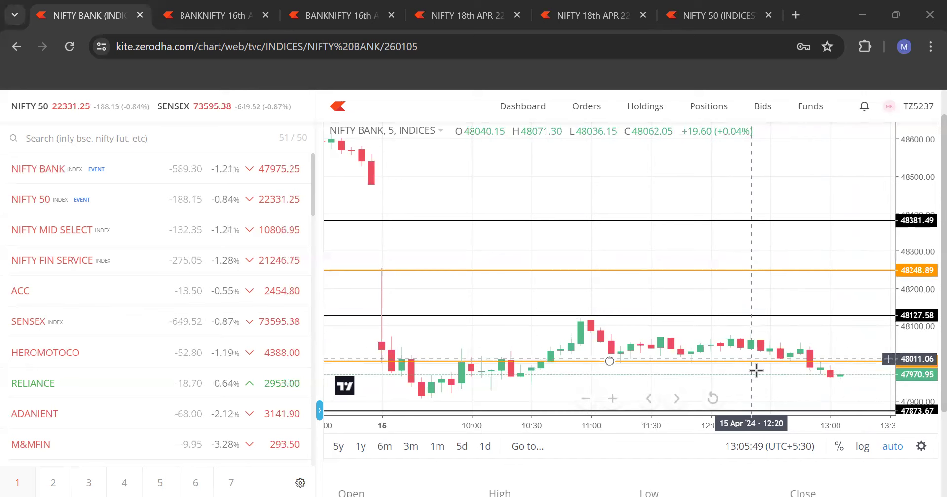
pyautogui.moveTo(757, 371)
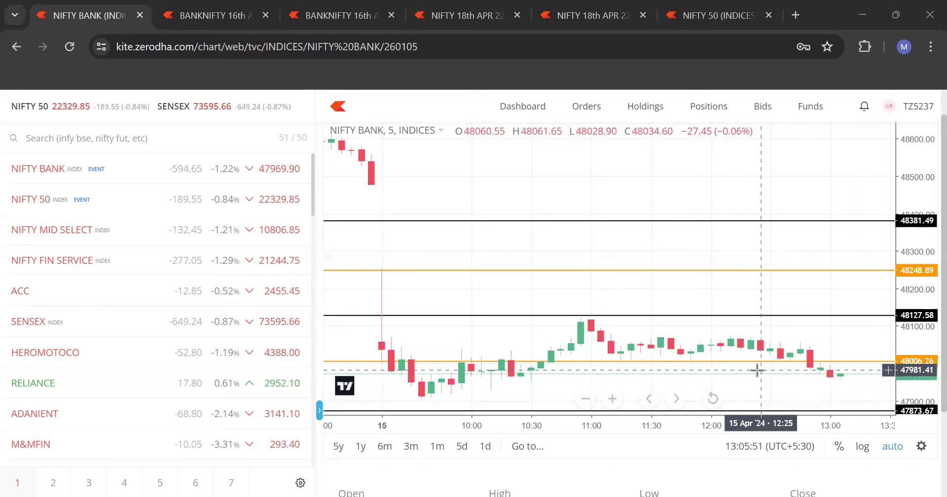
pyautogui.moveTo(688, 254)
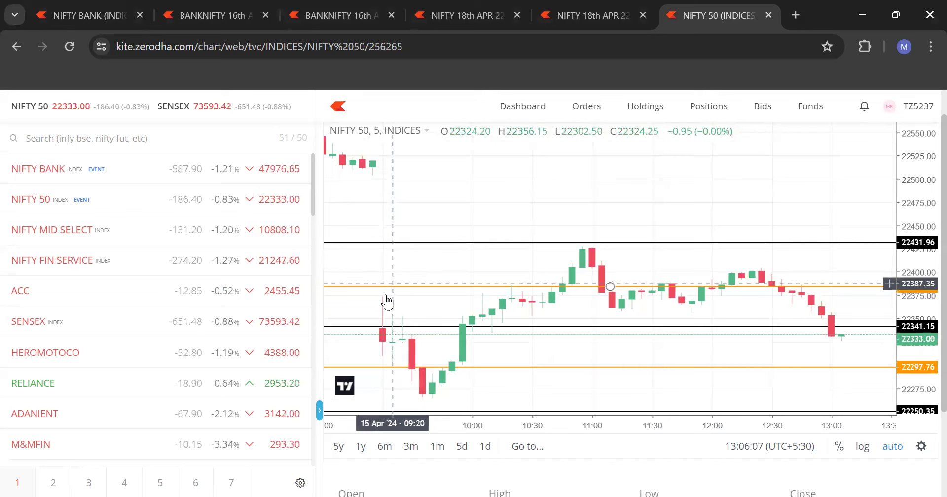
pyautogui.moveTo(451, 269)
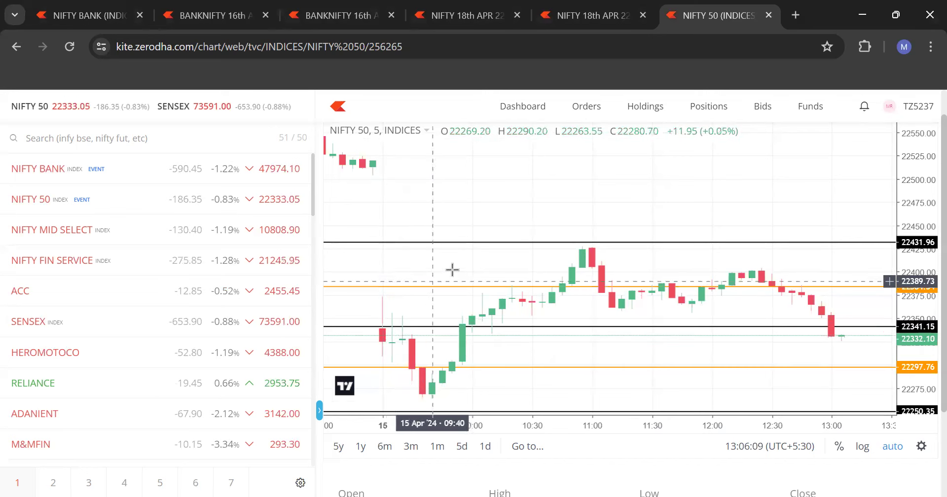
pyautogui.moveTo(496, 250)
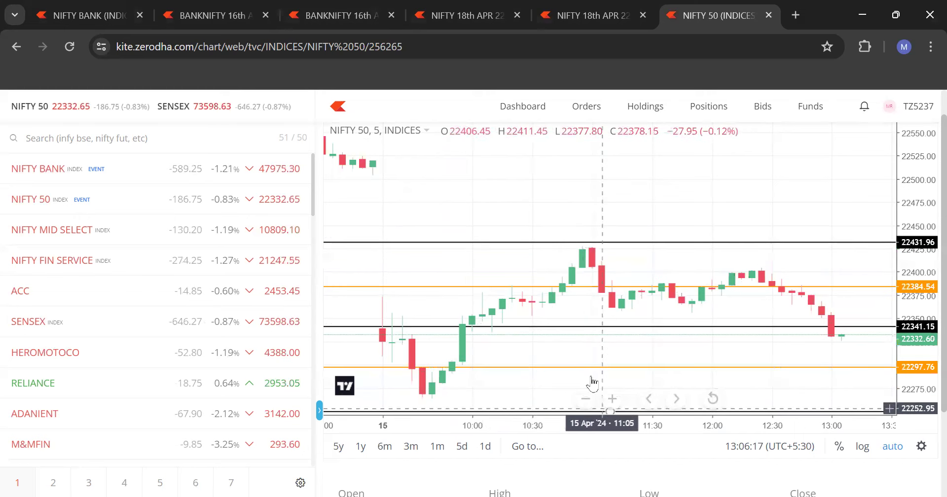
pyautogui.moveTo(531, 173)
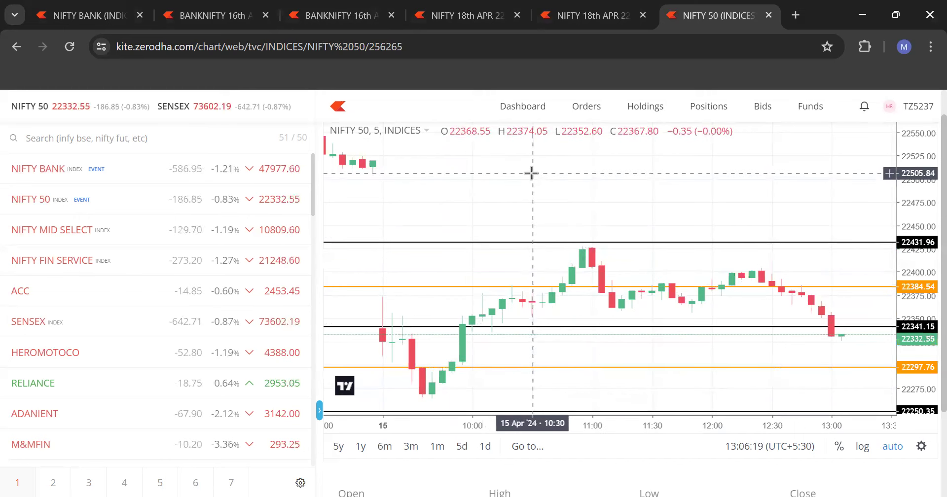
pyautogui.moveTo(704, 230)
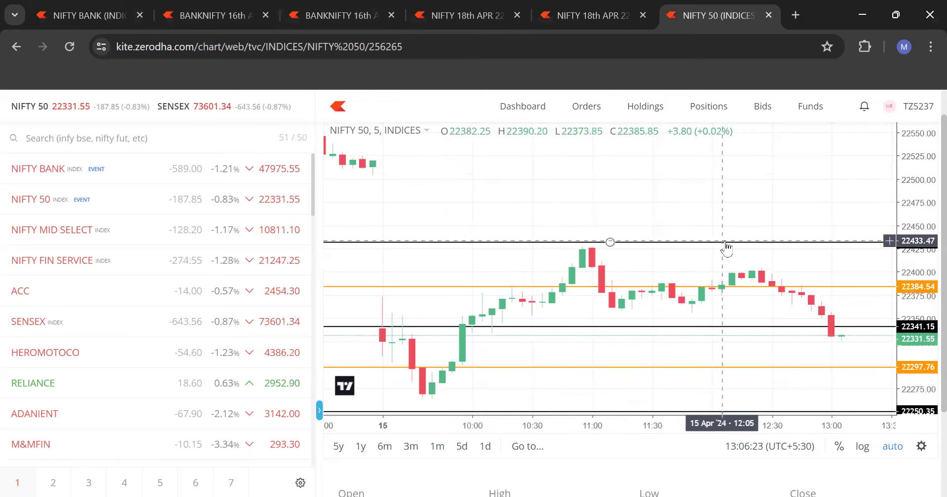
pyautogui.moveTo(763, 262)
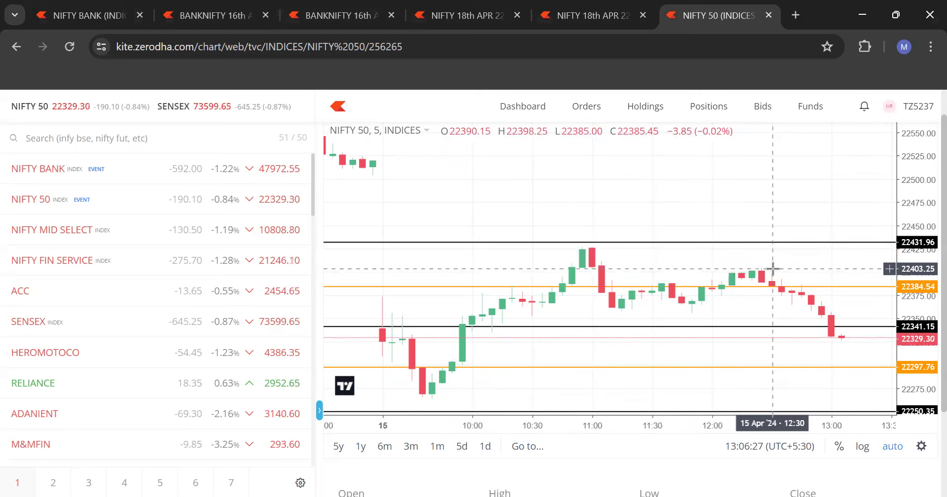
pyautogui.moveTo(752, 174)
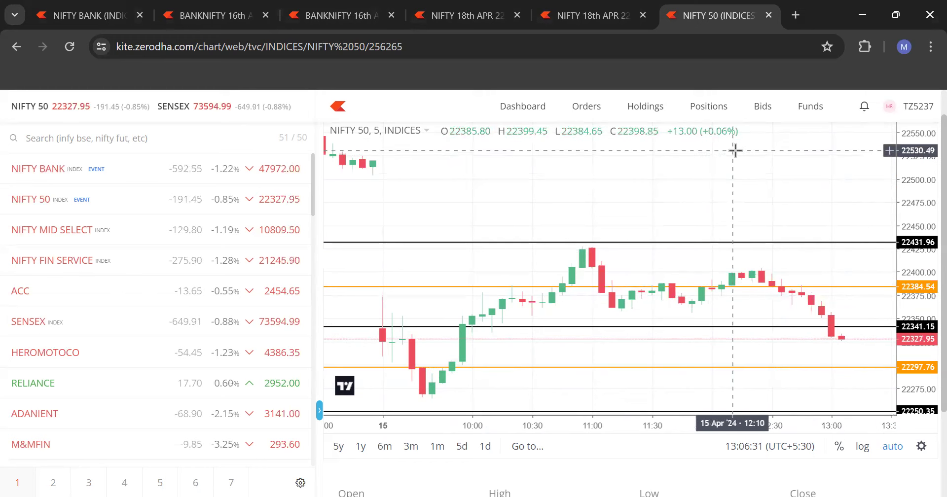
pyautogui.moveTo(754, 184)
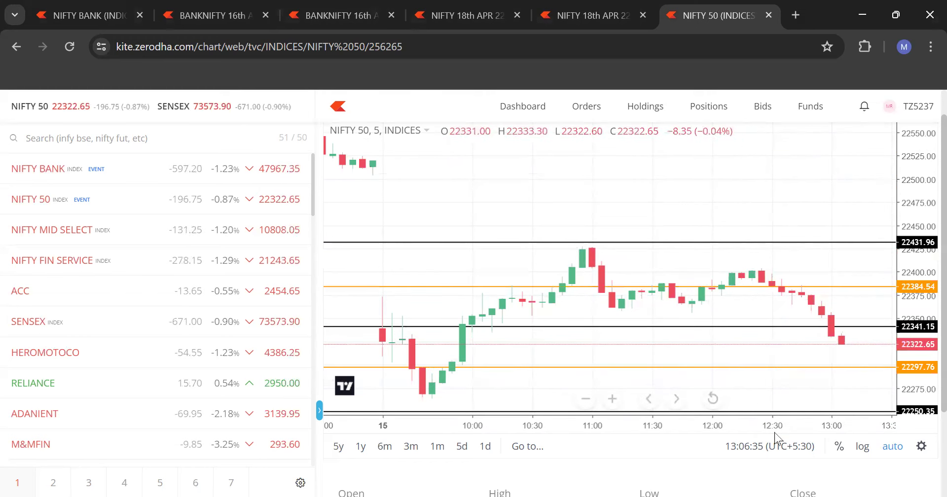
pyautogui.moveTo(781, 367)
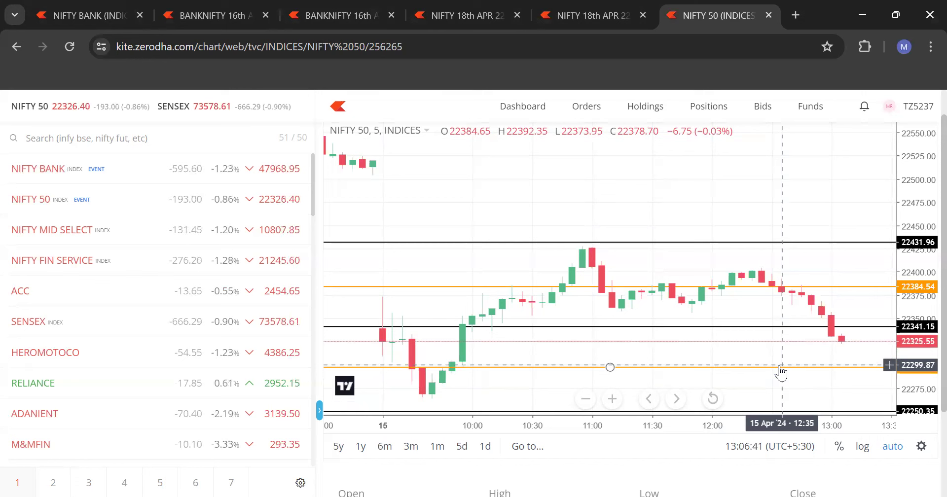
pyautogui.moveTo(384, 356)
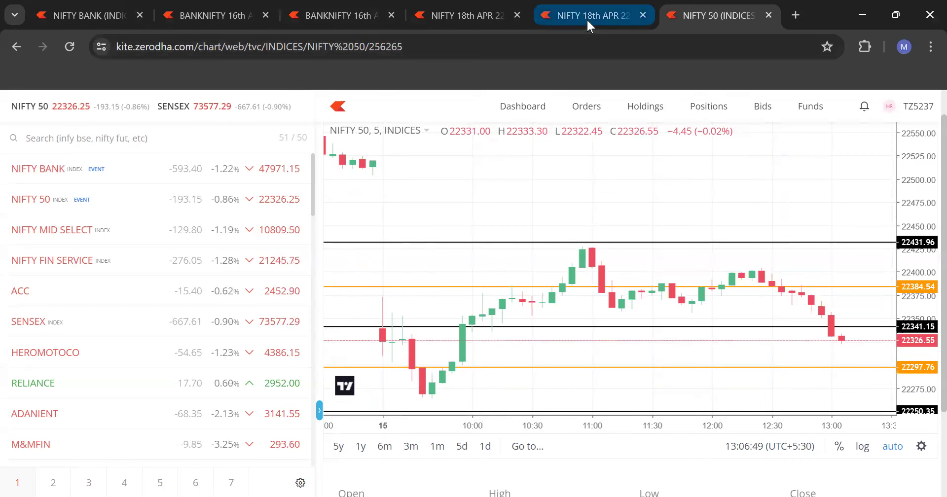
pyautogui.click(591, 15)
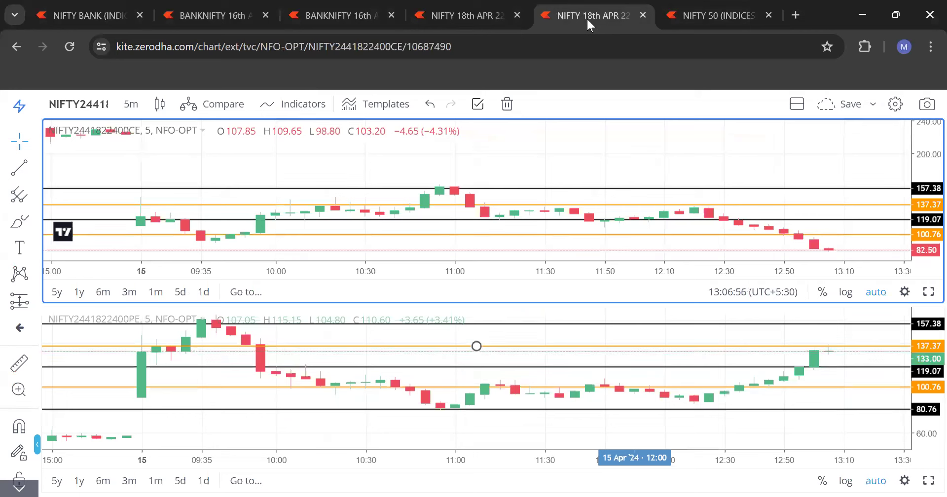
pyautogui.moveTo(140, 192)
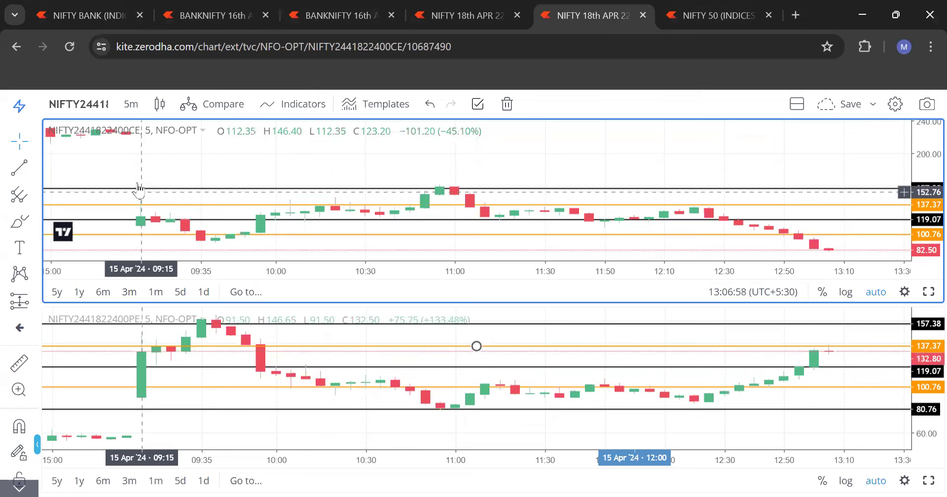
pyautogui.moveTo(138, 168)
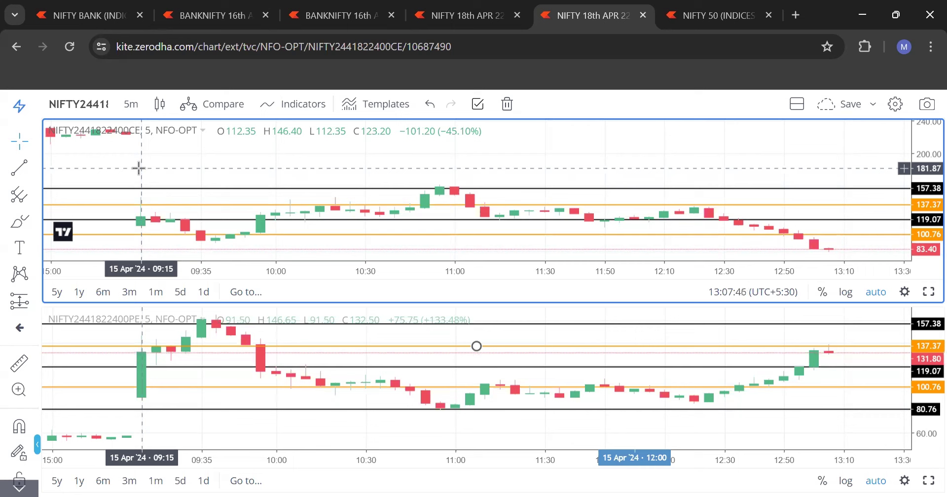
pyautogui.moveTo(869, 224)
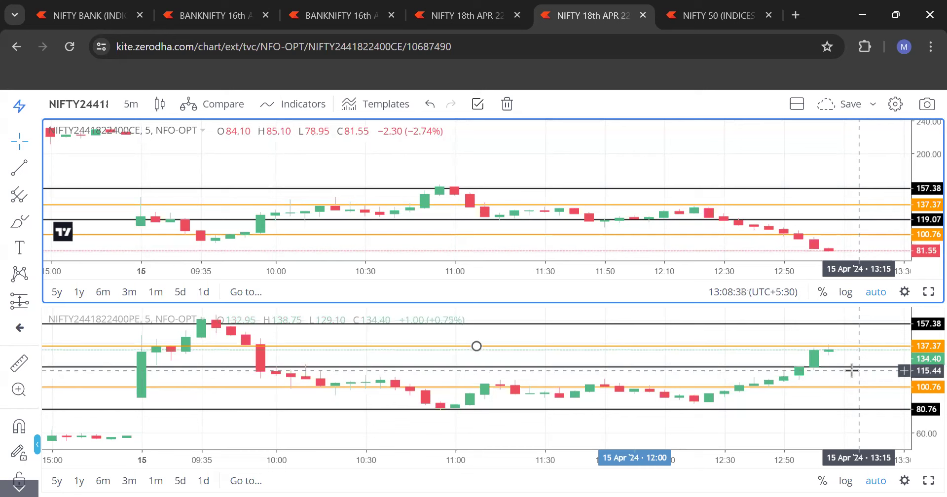
pyautogui.moveTo(927, 458)
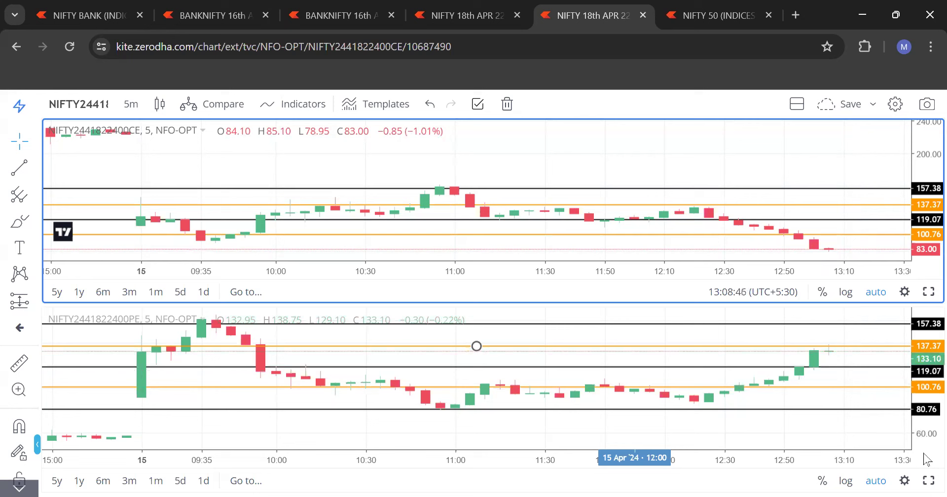
pyautogui.moveTo(795, 139)
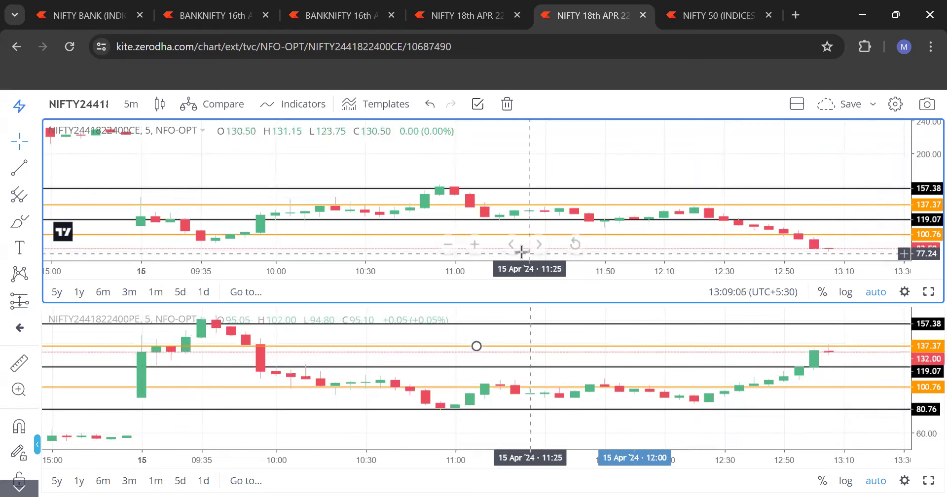
pyautogui.moveTo(381, 252)
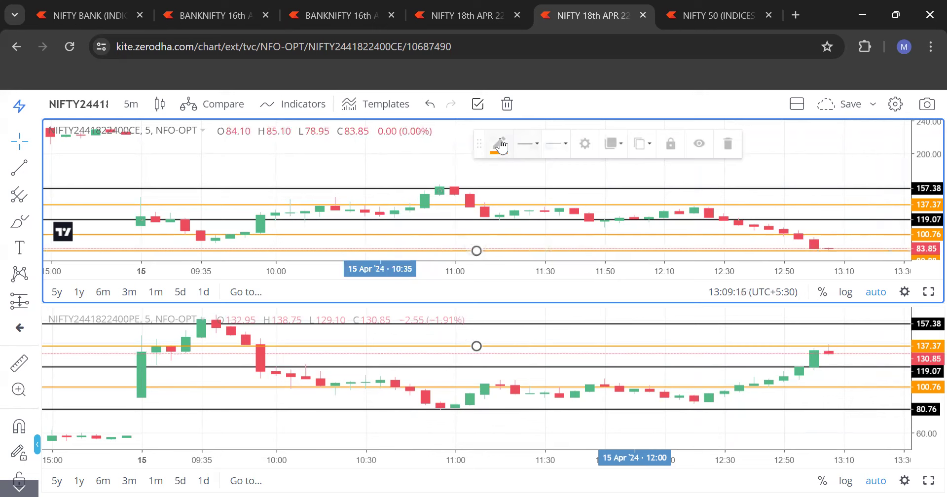
# - Reposition the bottom black level on the CE chart to price 80.76 via its settings
pyautogui.click(497, 144)
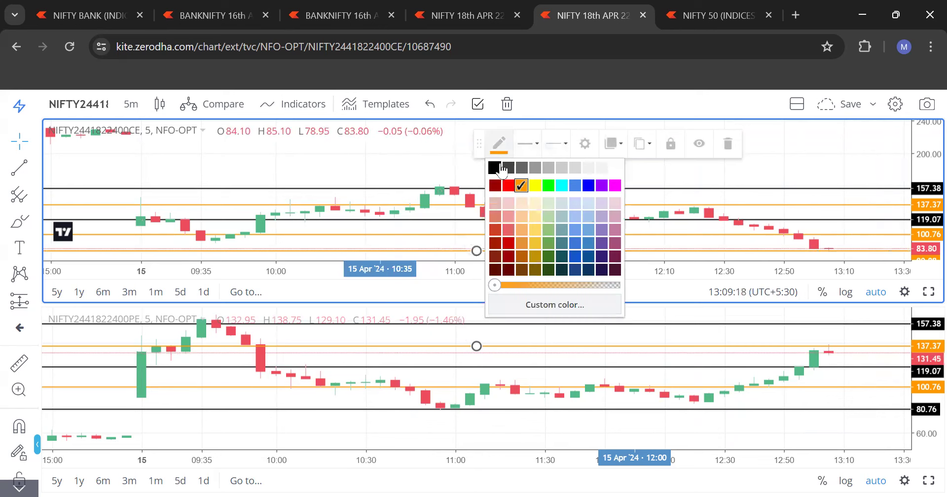
pyautogui.click(583, 143)
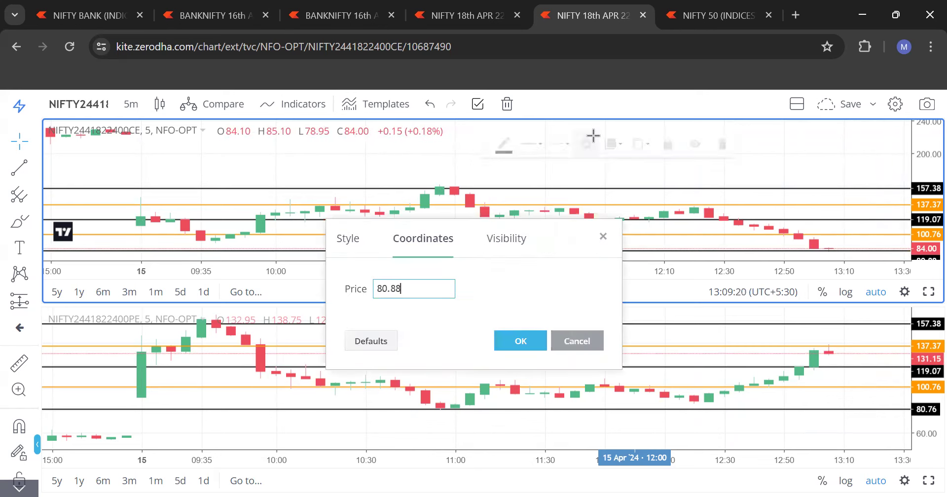
pyautogui.press('Backspace')
pyautogui.write('76')
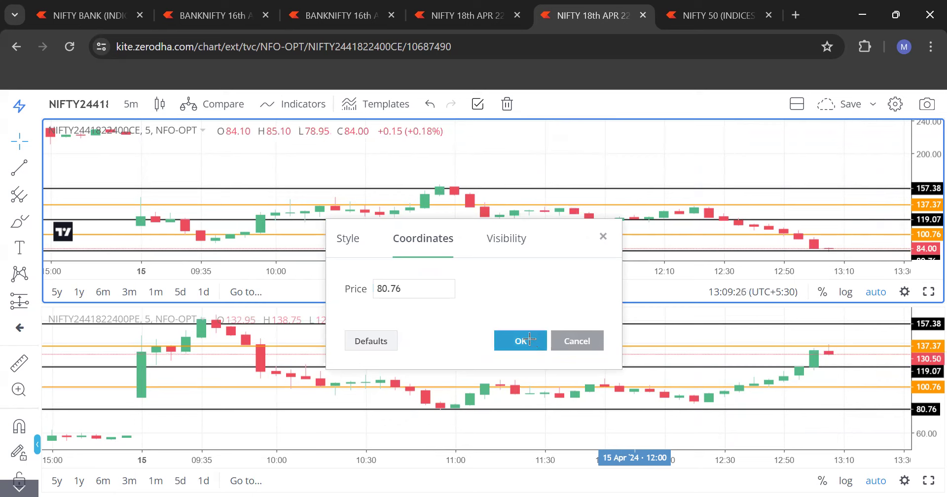
pyautogui.click(520, 340)
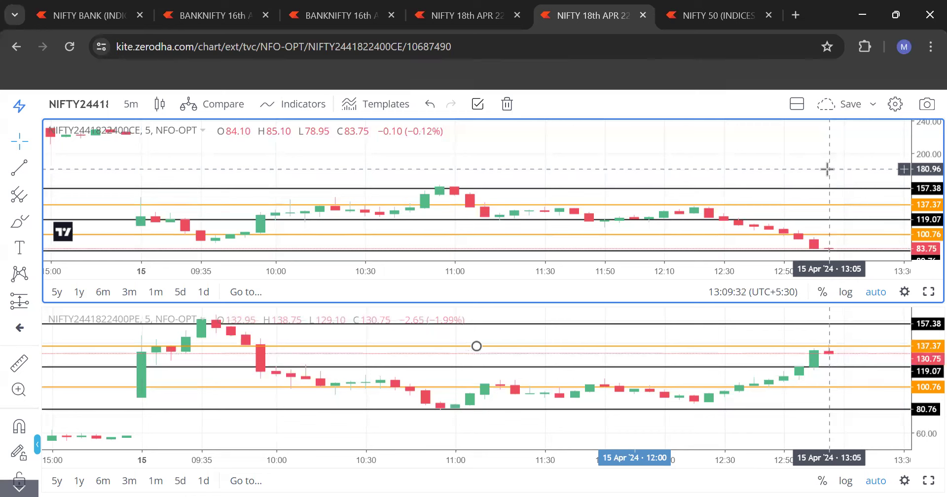
pyautogui.moveTo(843, 434)
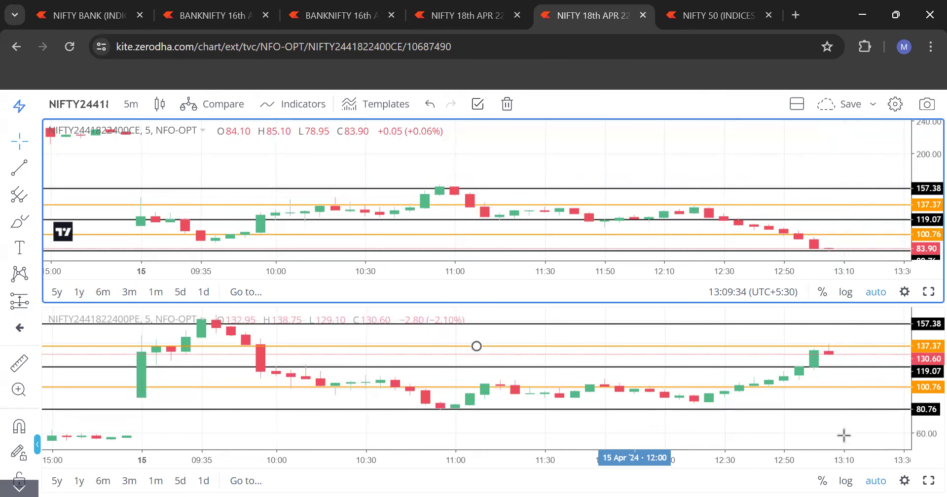
pyautogui.moveTo(832, 369)
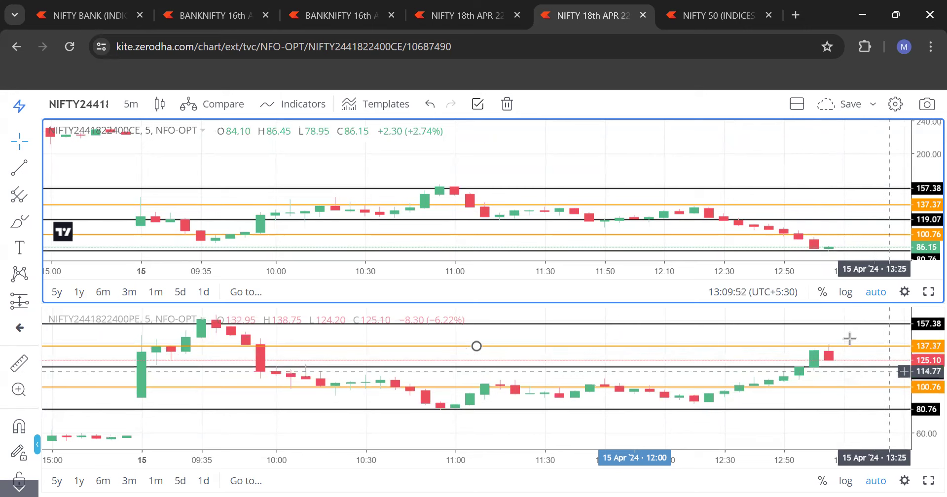
pyautogui.moveTo(798, 168)
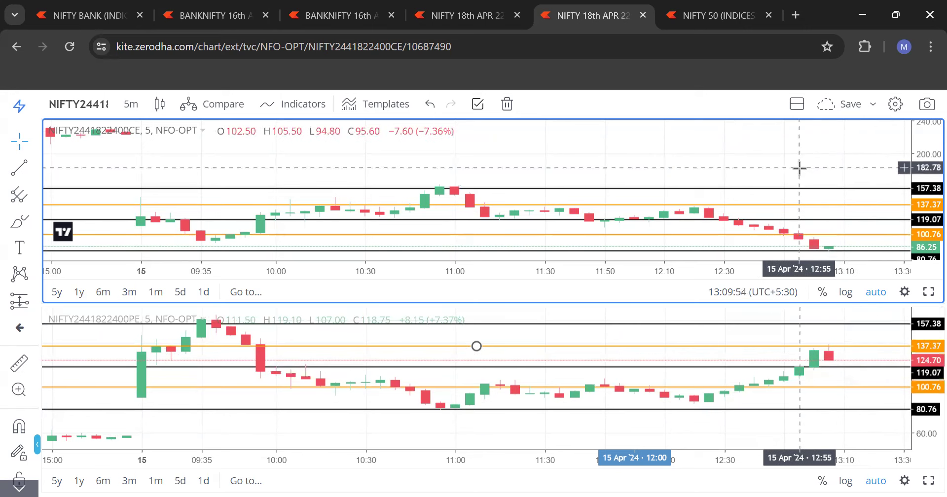
pyautogui.moveTo(881, 439)
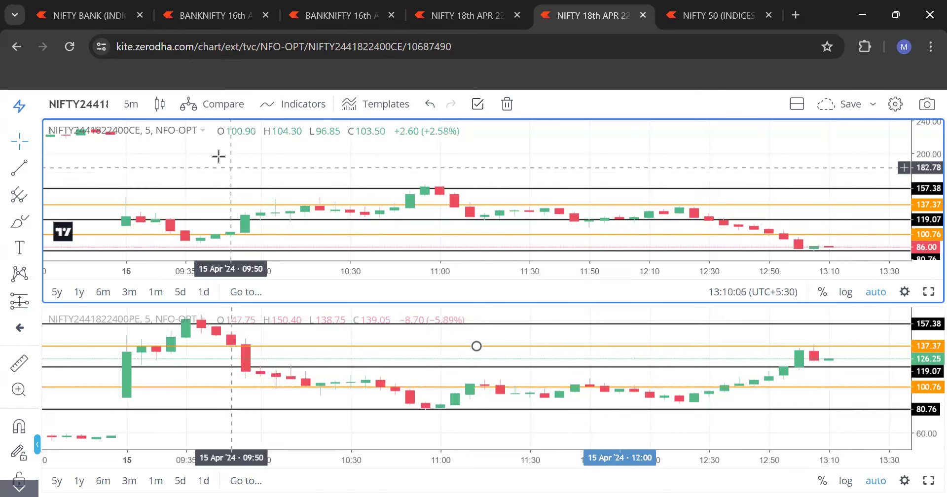
pyautogui.moveTo(185, 253)
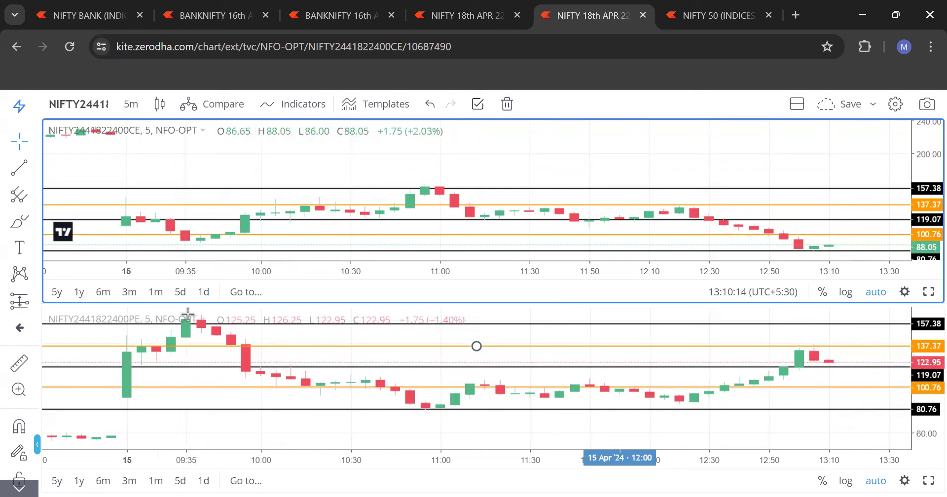
pyautogui.moveTo(186, 352)
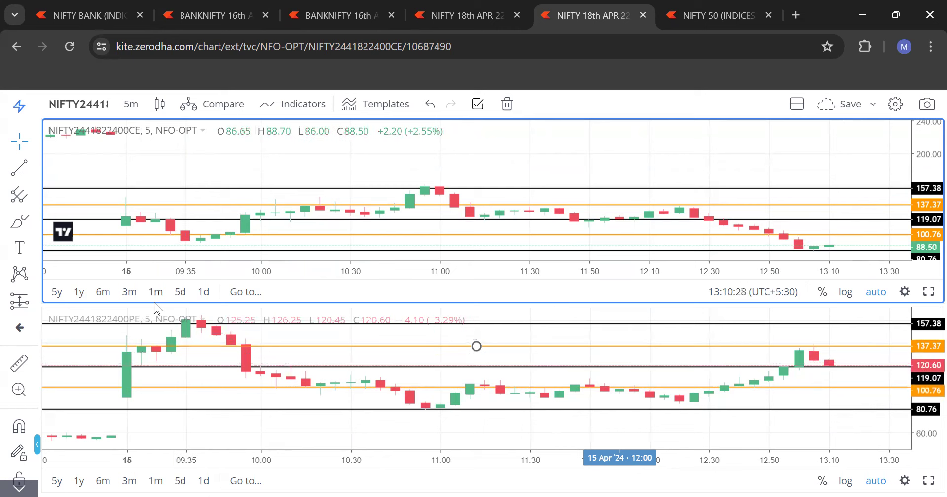
pyautogui.moveTo(126, 233)
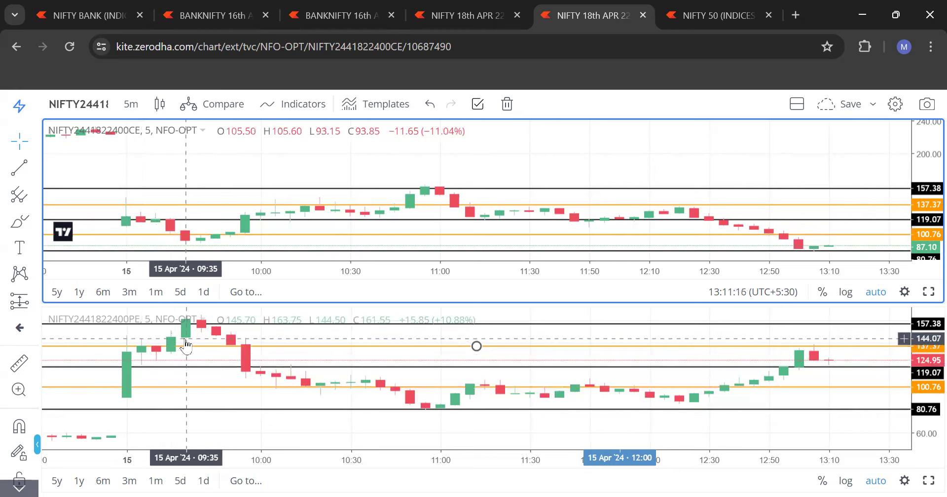
# - Switch to the NIFTY 50 index chart showing levels from 22431.96 down to 22250.35
pyautogui.click(718, 15)
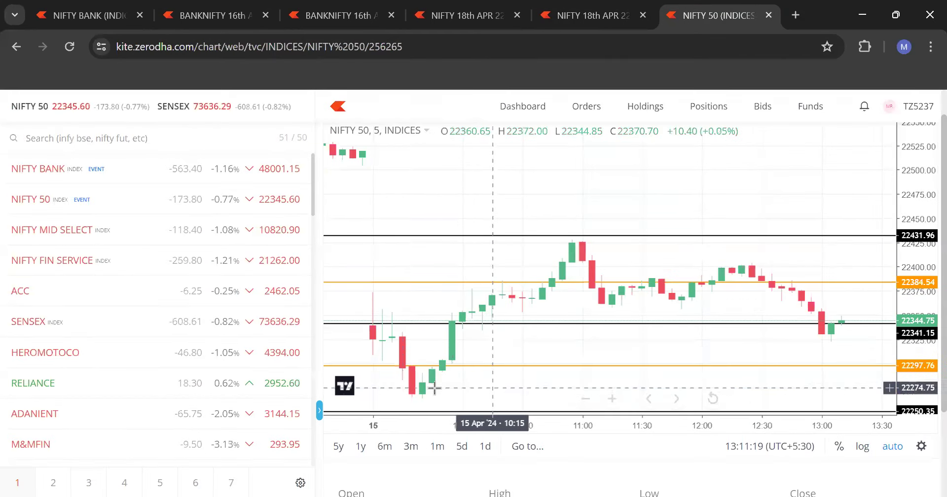
pyautogui.moveTo(598, 377)
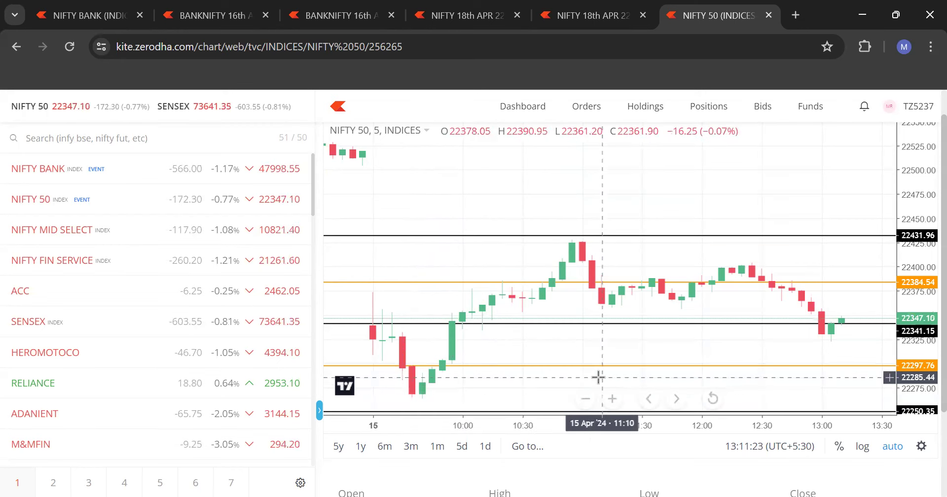
pyautogui.moveTo(469, 406)
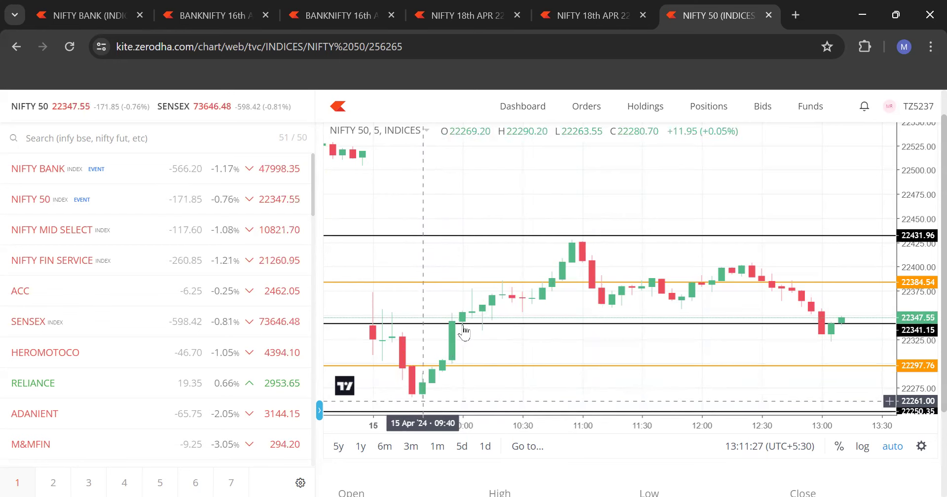
# - Return to the NIFTY 18 April 22400 CE and PE premium charts to study their levels
pyautogui.click(591, 15)
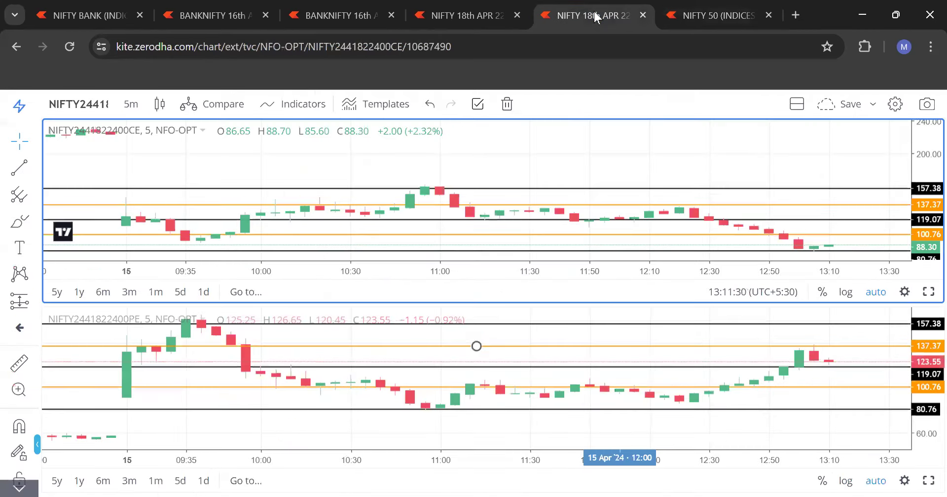
pyautogui.moveTo(187, 338)
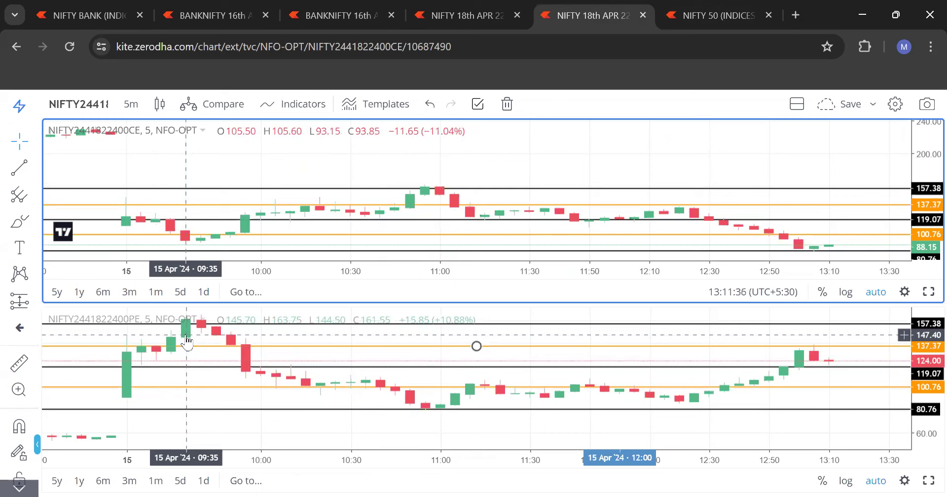
pyautogui.moveTo(193, 242)
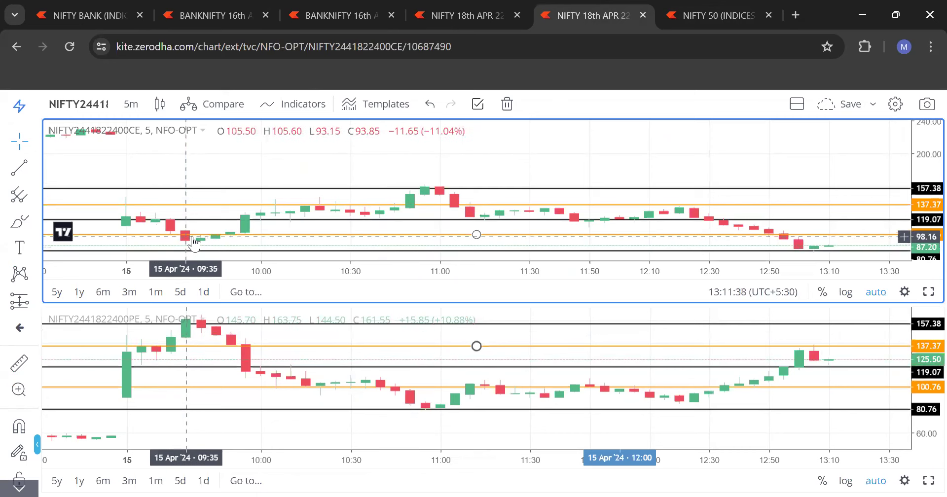
pyautogui.moveTo(188, 353)
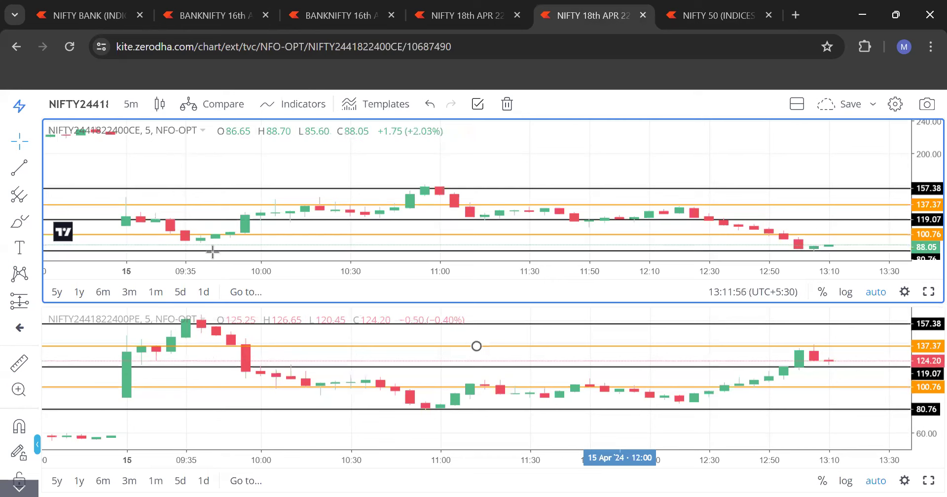
pyautogui.moveTo(216, 256)
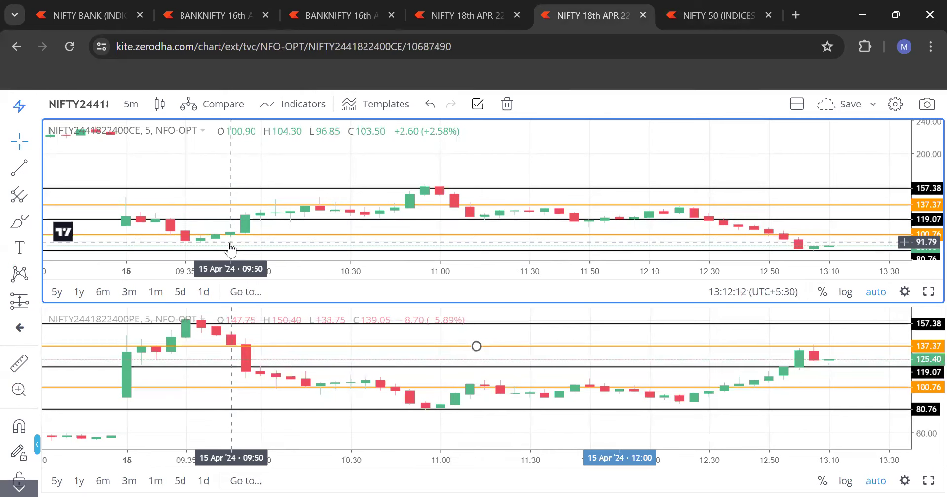
pyautogui.moveTo(235, 352)
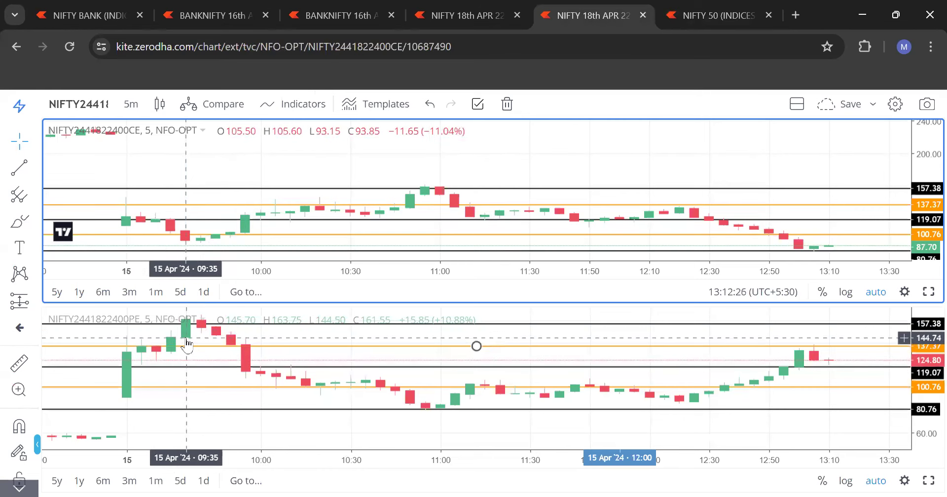
pyautogui.moveTo(424, 203)
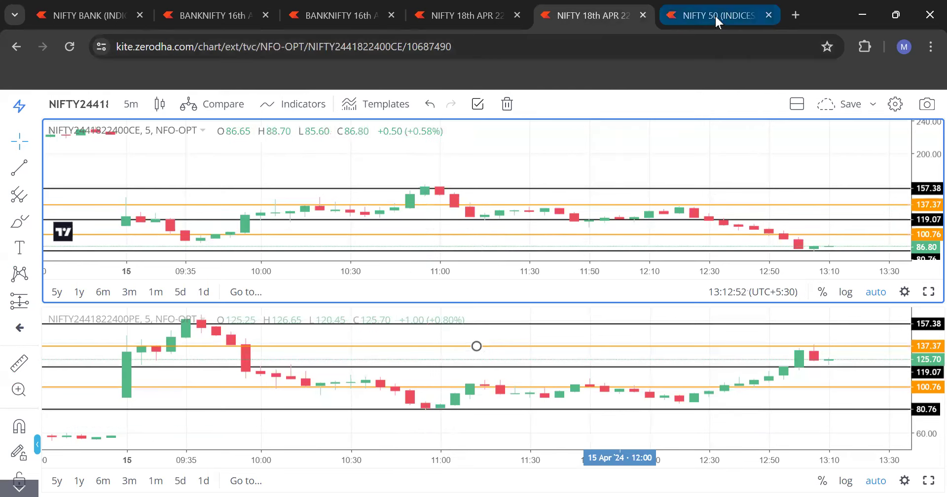
# - View the NIFTY 50 five-minute index chart with its black and saffron levels again
pyautogui.click(712, 14)
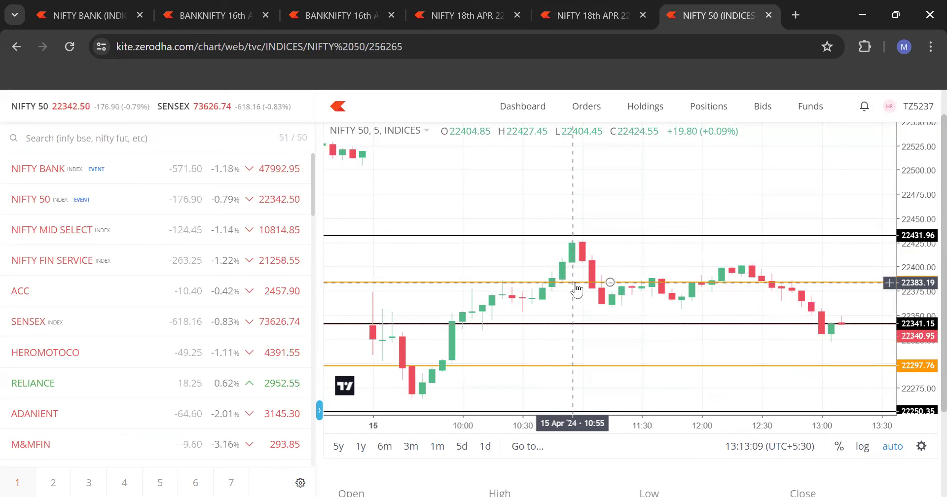
# - Go back to the Nifty 22400 CE and PE option charts to compare their candles
pyautogui.click(591, 15)
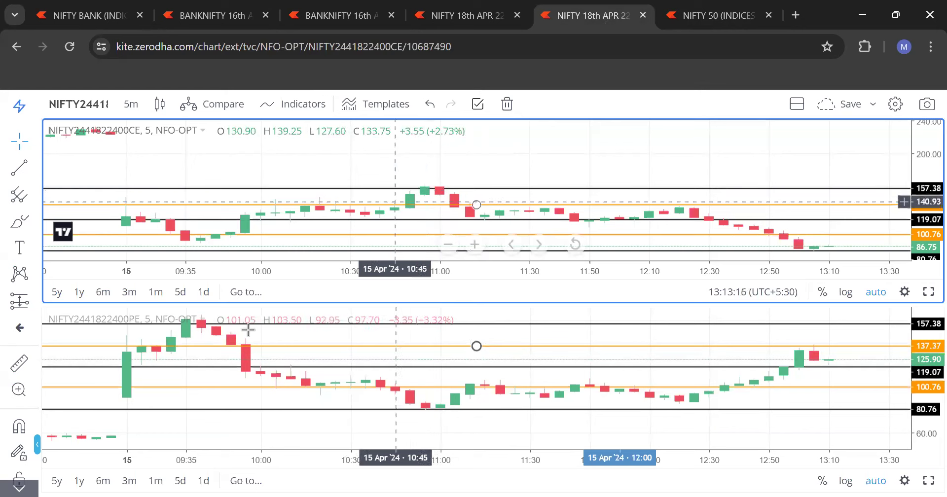
pyautogui.moveTo(179, 344)
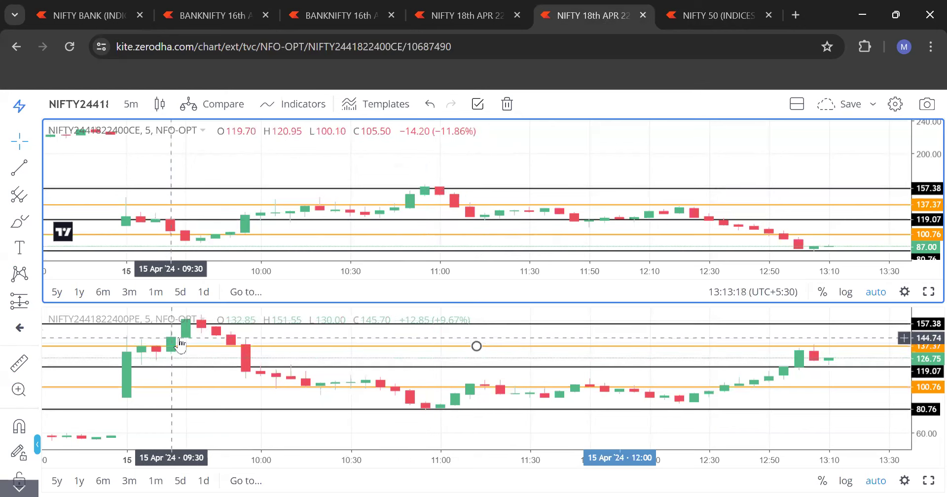
pyautogui.moveTo(413, 364)
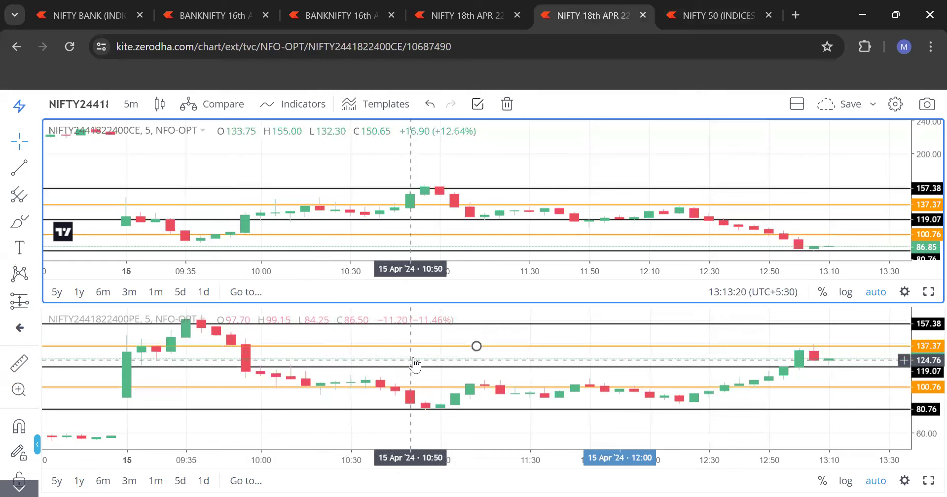
pyautogui.moveTo(448, 420)
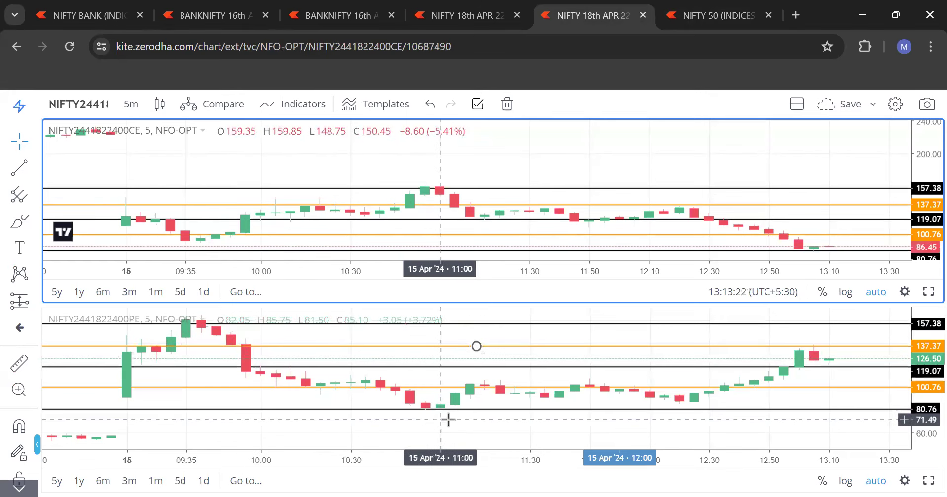
pyautogui.moveTo(242, 235)
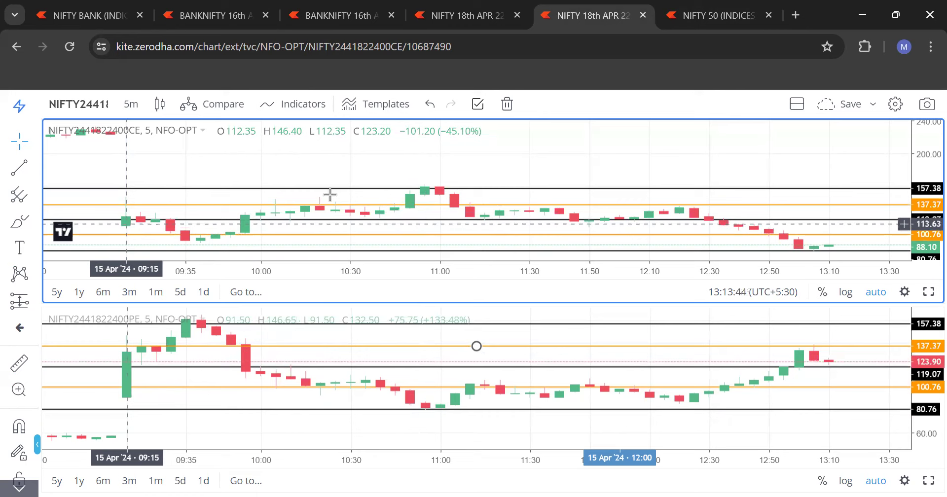
pyautogui.moveTo(619, 235)
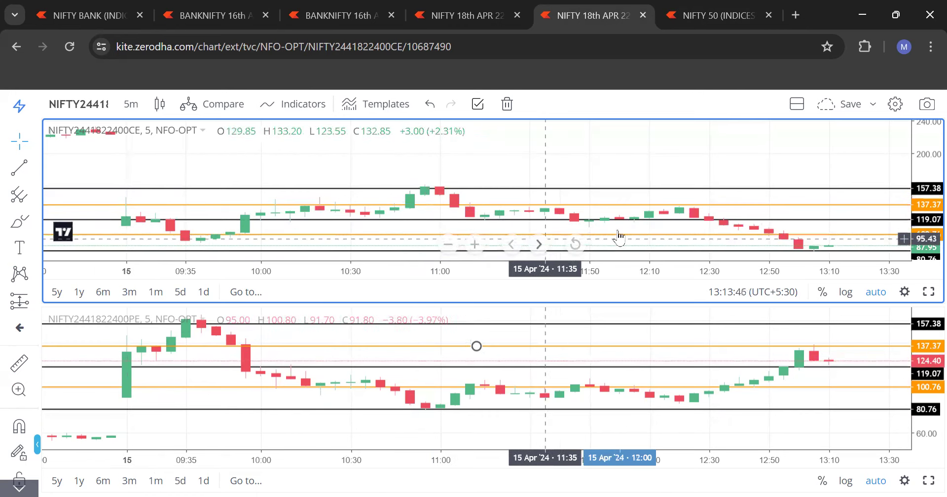
pyautogui.moveTo(680, 226)
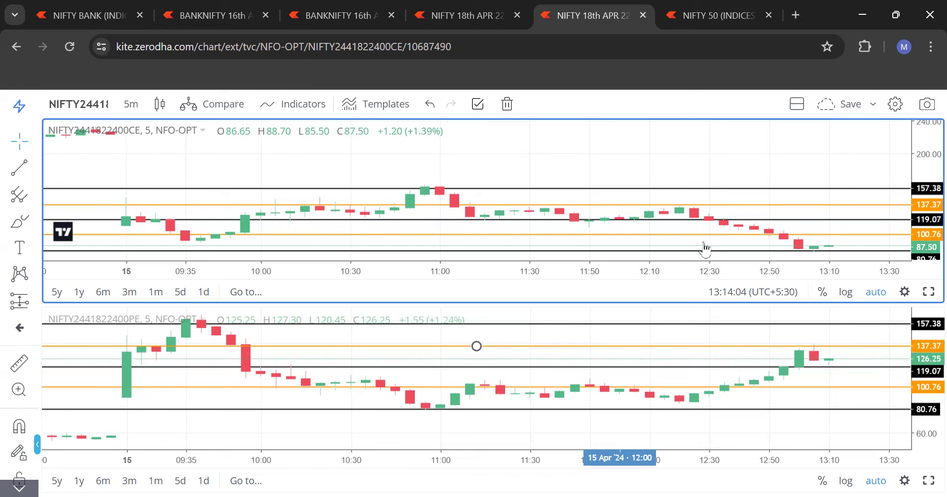
pyautogui.moveTo(736, 241)
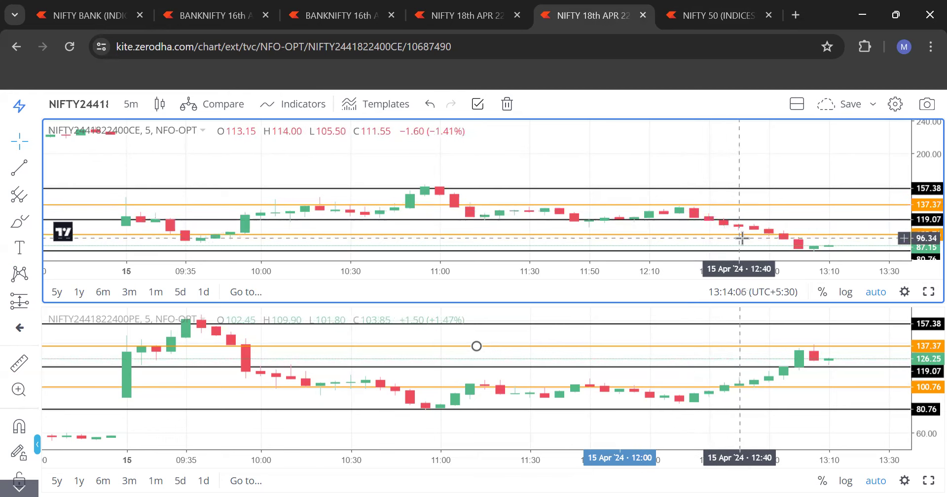
pyautogui.click(716, 15)
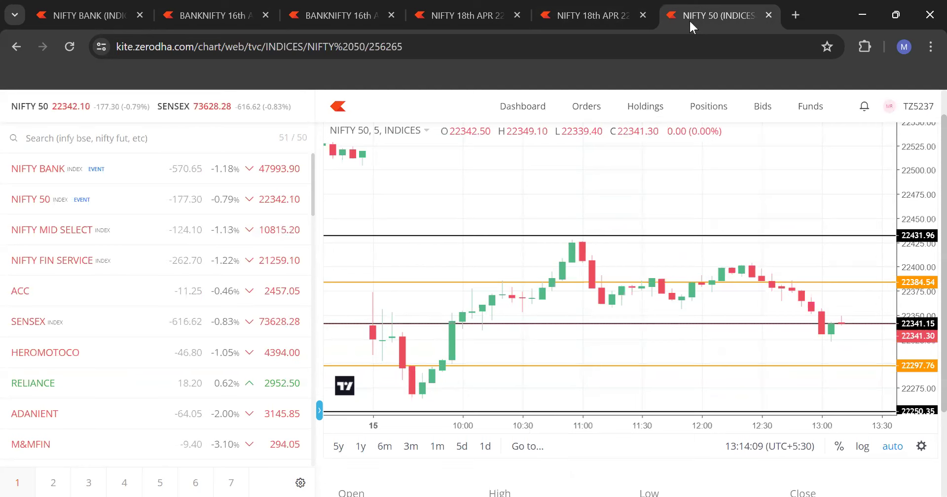
pyautogui.click(591, 15)
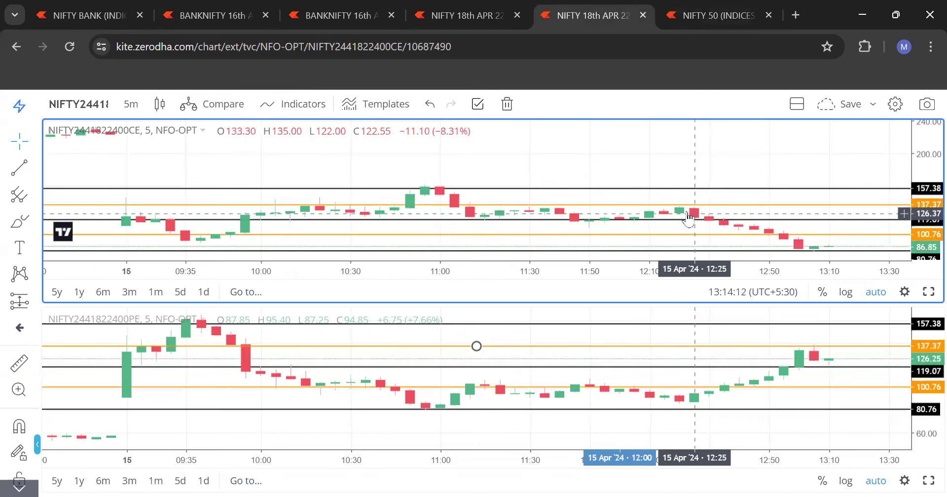
pyautogui.moveTo(743, 241)
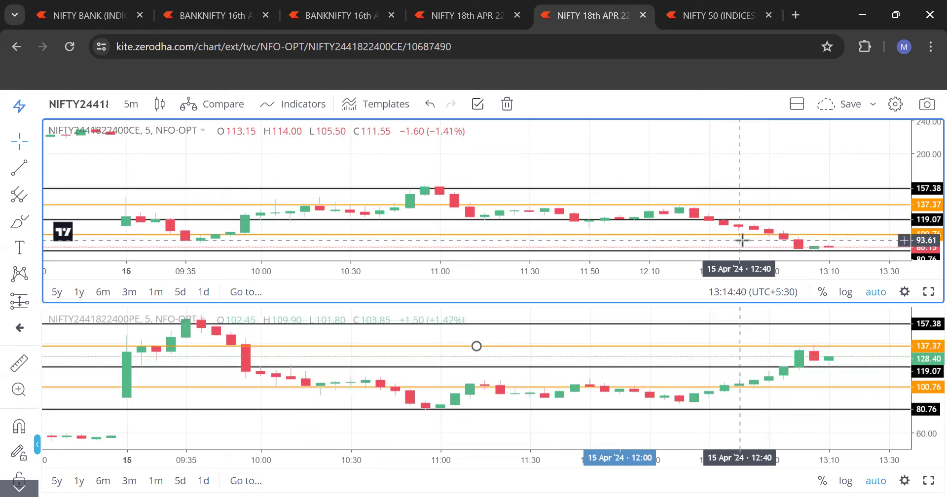
pyautogui.moveTo(413, 181)
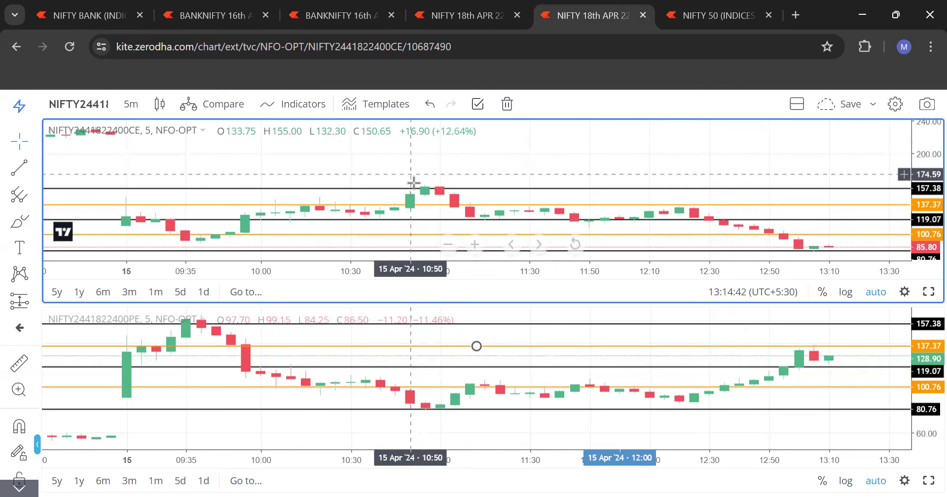
pyautogui.moveTo(440, 208)
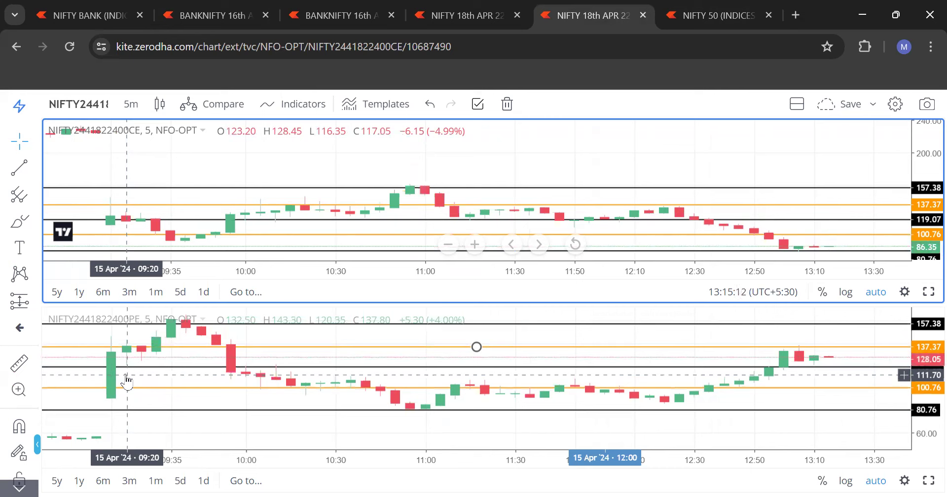
pyautogui.moveTo(796, 253)
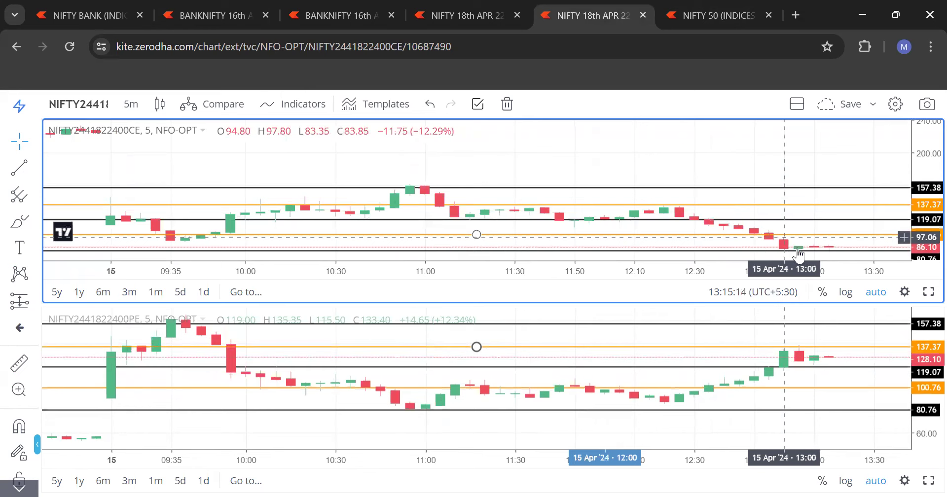
pyautogui.moveTo(769, 402)
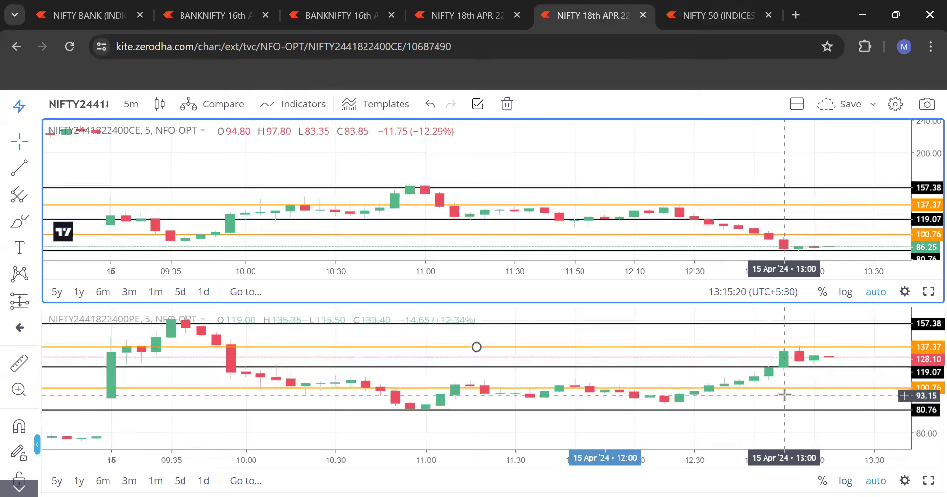
pyautogui.moveTo(177, 347)
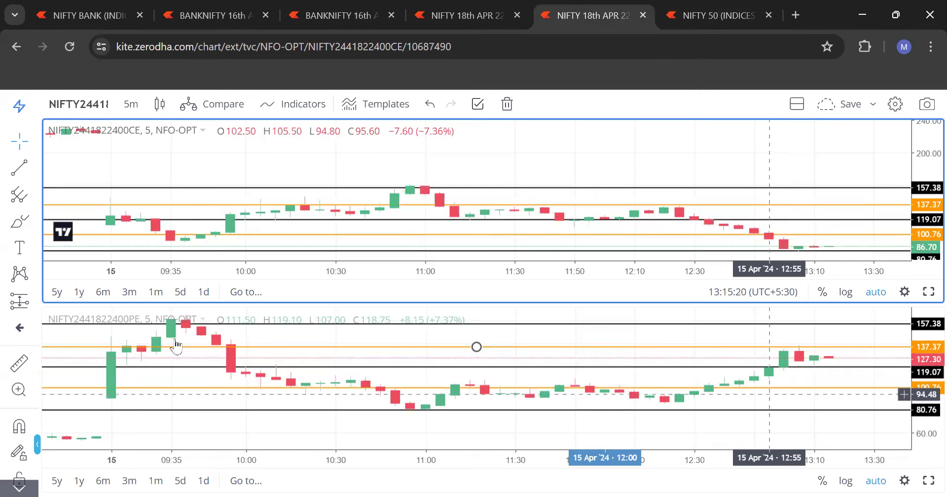
pyautogui.moveTo(161, 253)
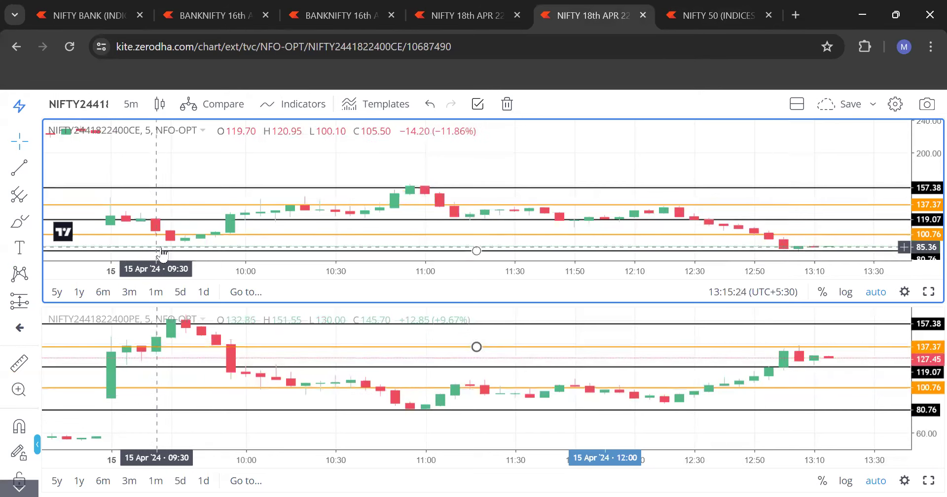
pyautogui.moveTo(410, 202)
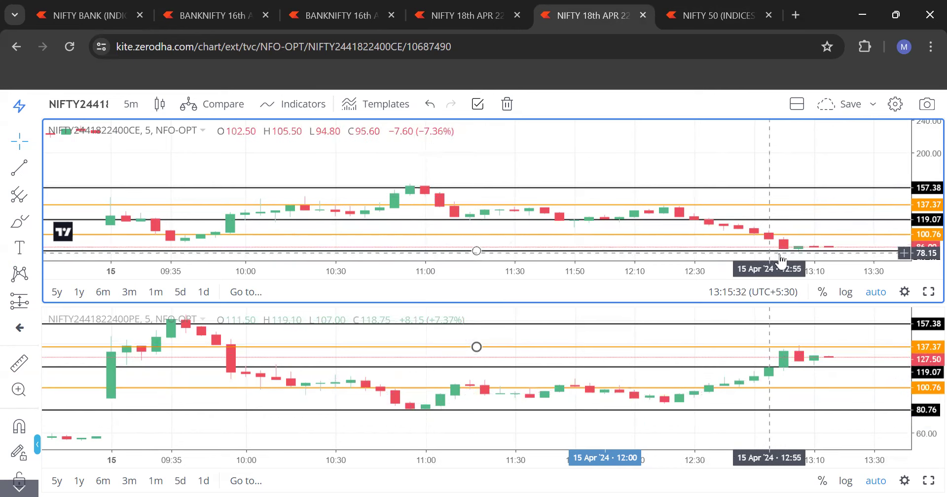
pyautogui.moveTo(434, 415)
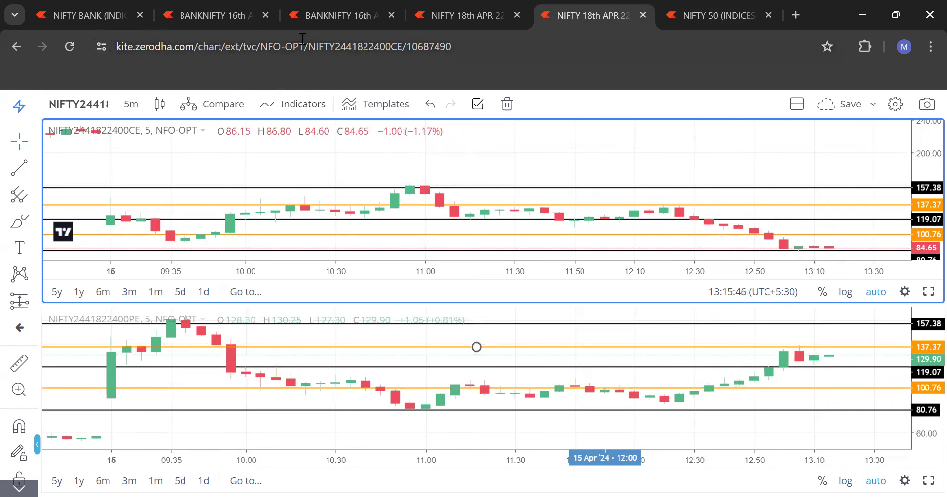
# - Switch to the BankNifty 16 April 48000 CE and PE option charts
pyautogui.click(338, 15)
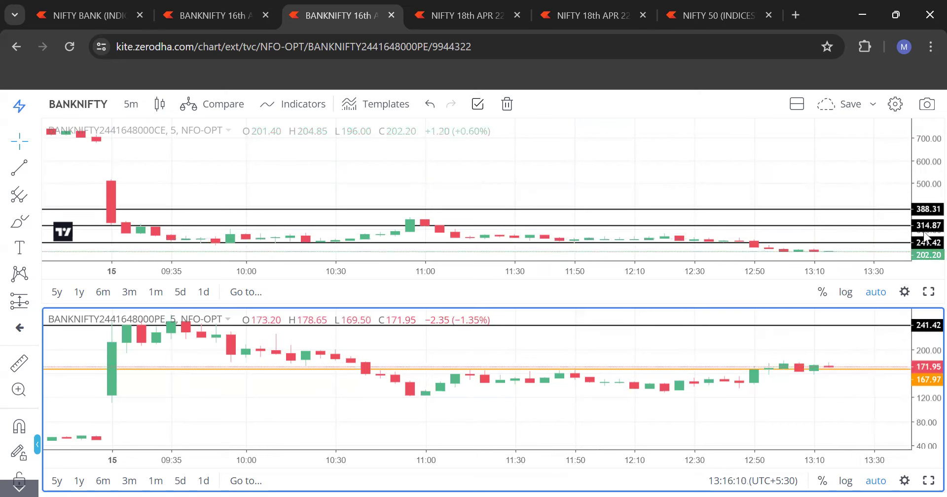
pyautogui.moveTo(841, 333)
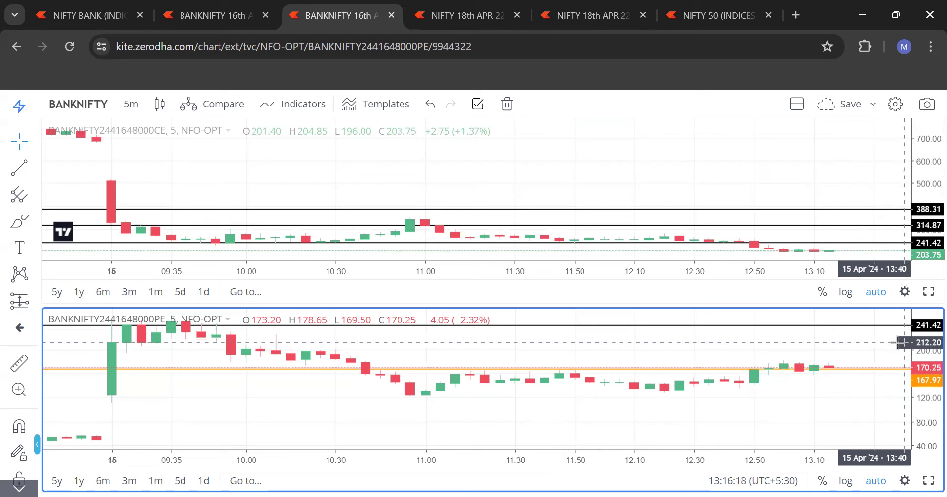
pyautogui.moveTo(812, 120)
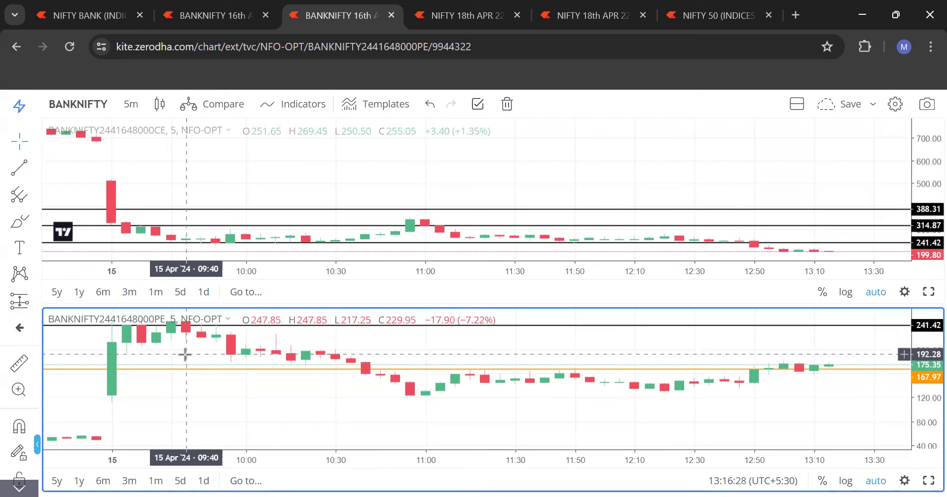
pyautogui.moveTo(200, 400)
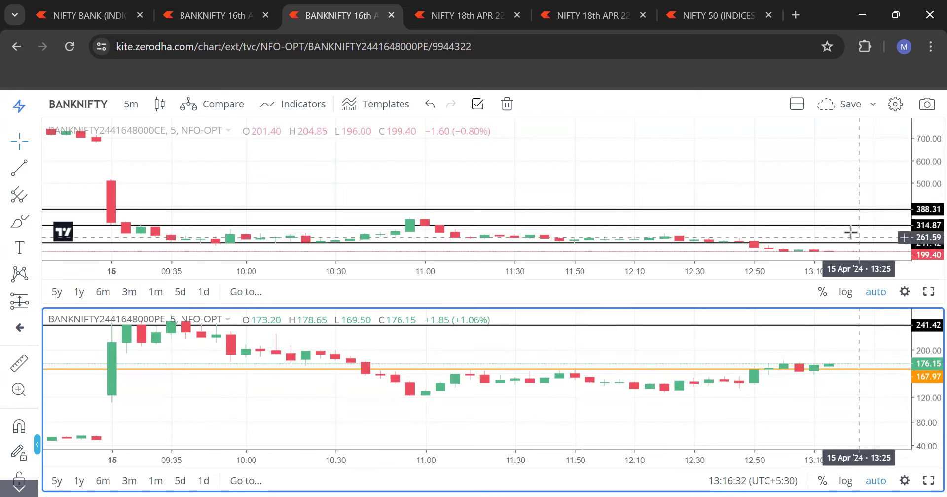
pyautogui.moveTo(844, 244)
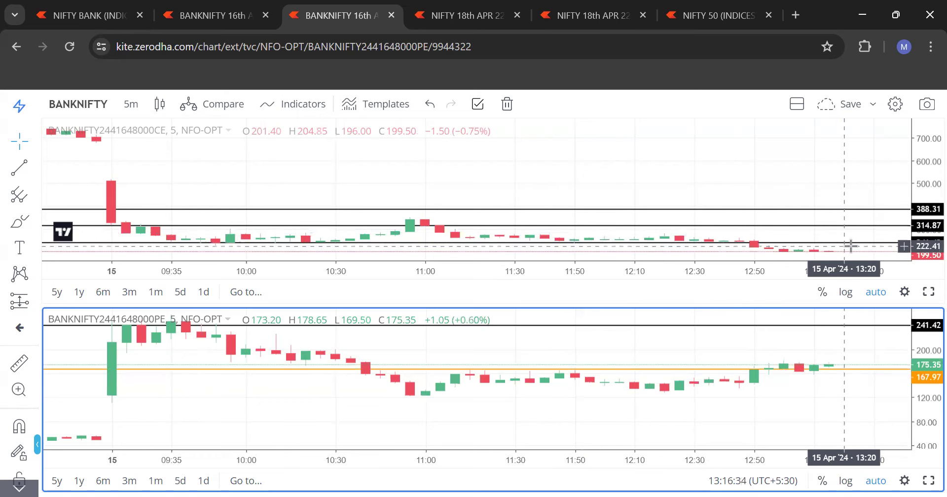
pyautogui.moveTo(839, 236)
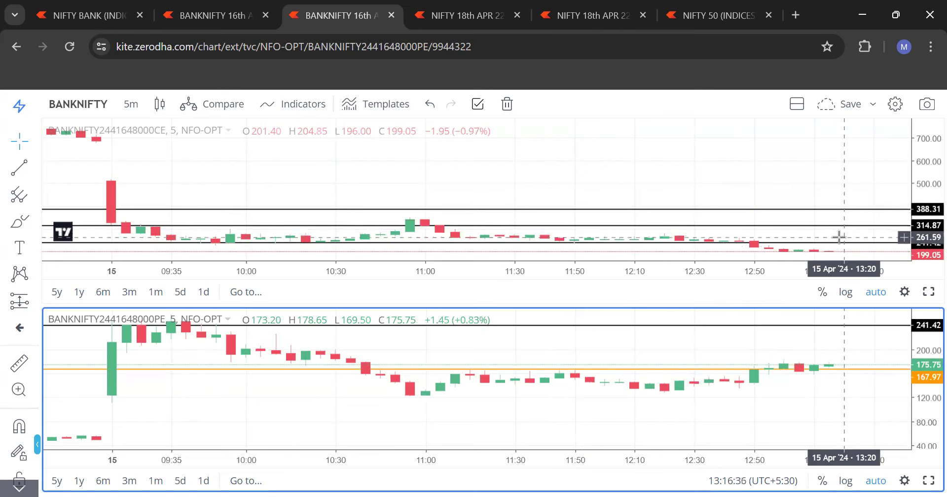
pyautogui.moveTo(167, 281)
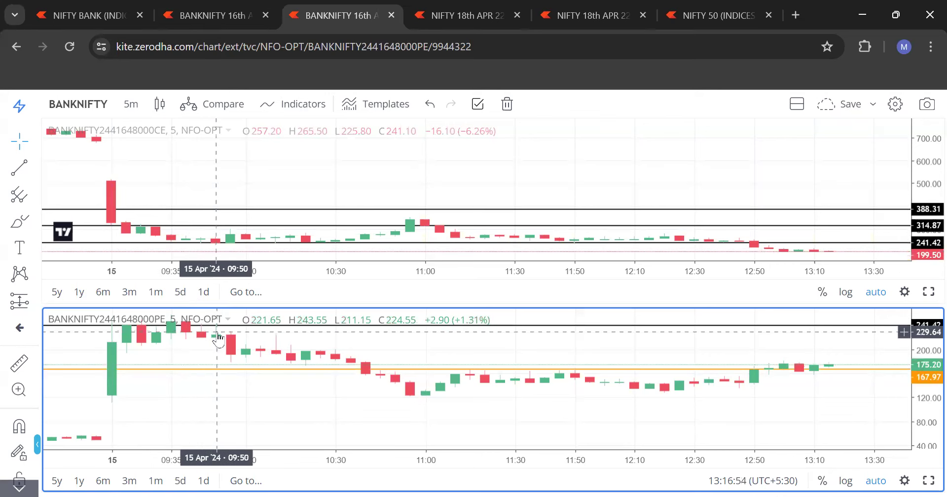
pyautogui.moveTo(241, 278)
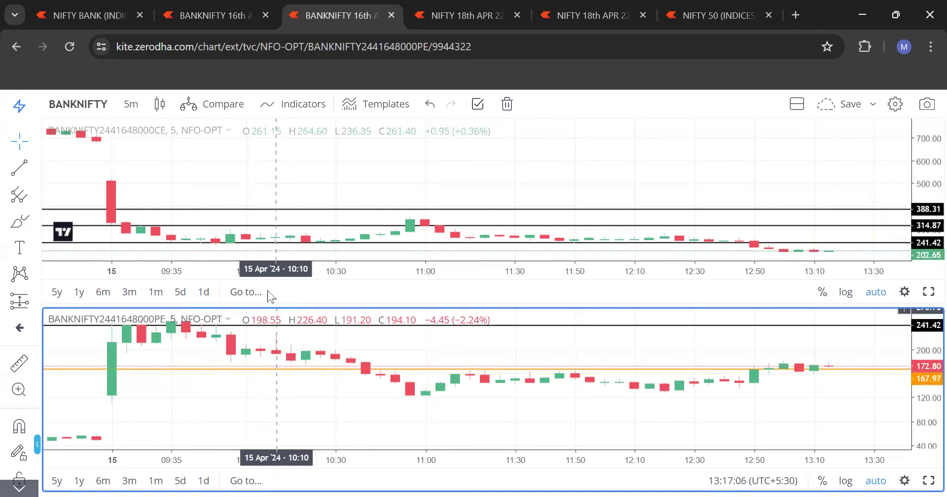
pyautogui.moveTo(231, 258)
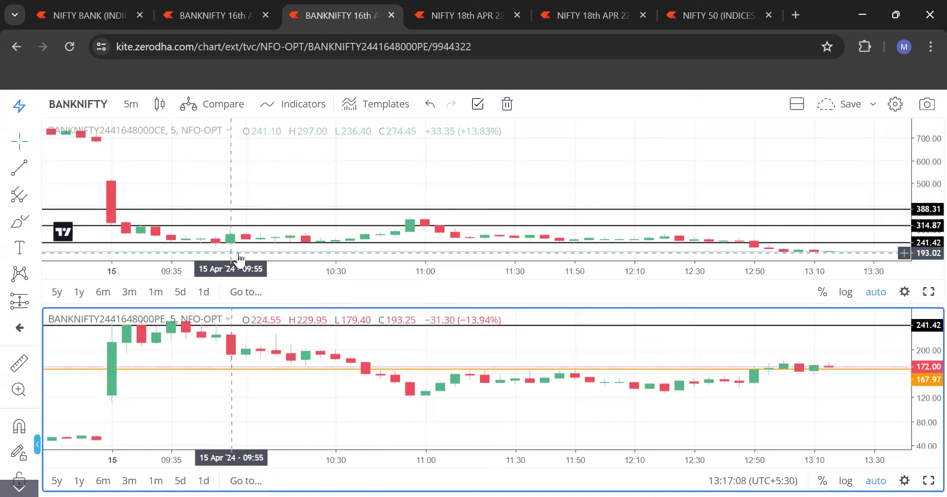
pyautogui.moveTo(278, 268)
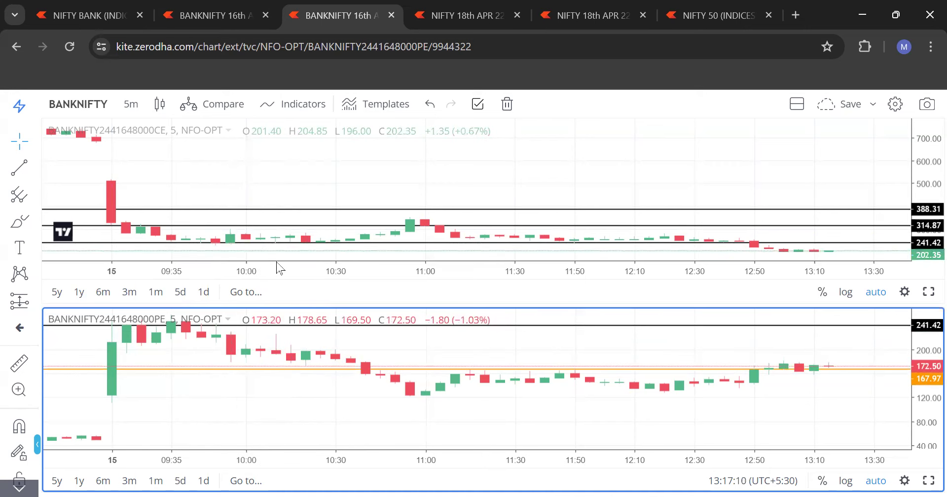
pyautogui.moveTo(219, 247)
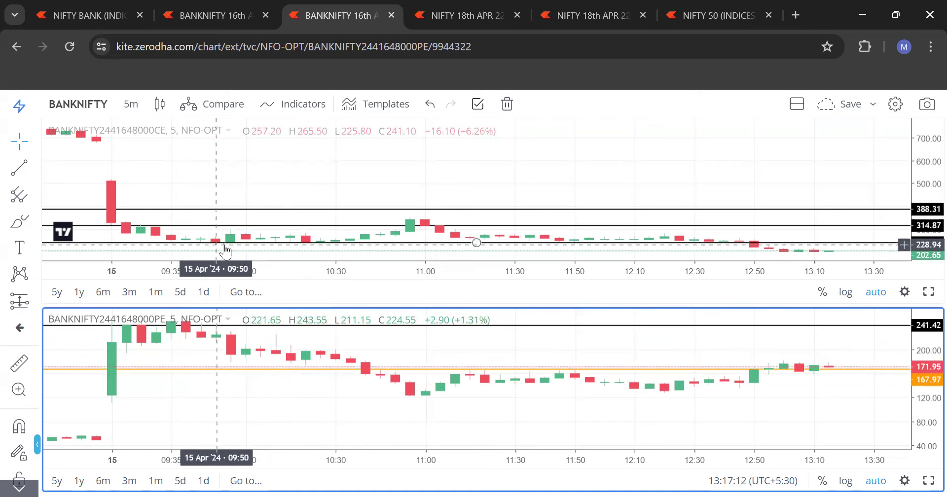
pyautogui.moveTo(275, 253)
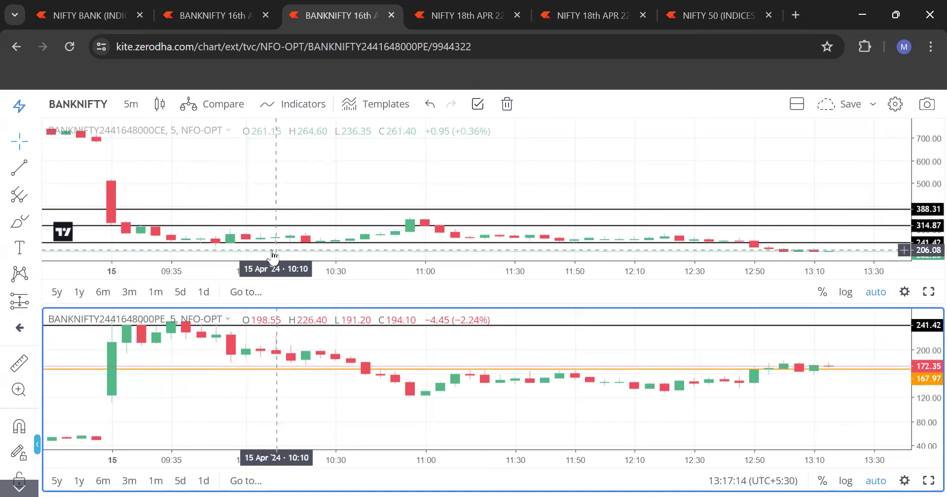
pyautogui.moveTo(272, 271)
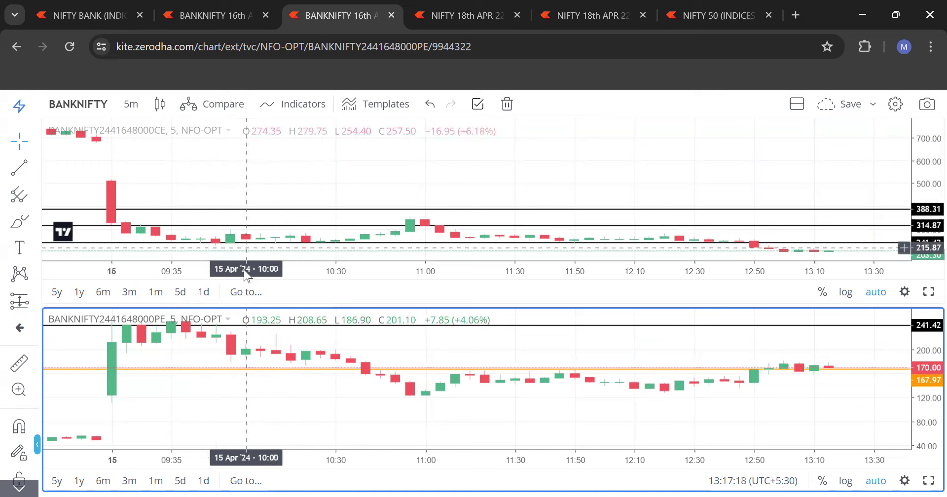
pyautogui.moveTo(217, 369)
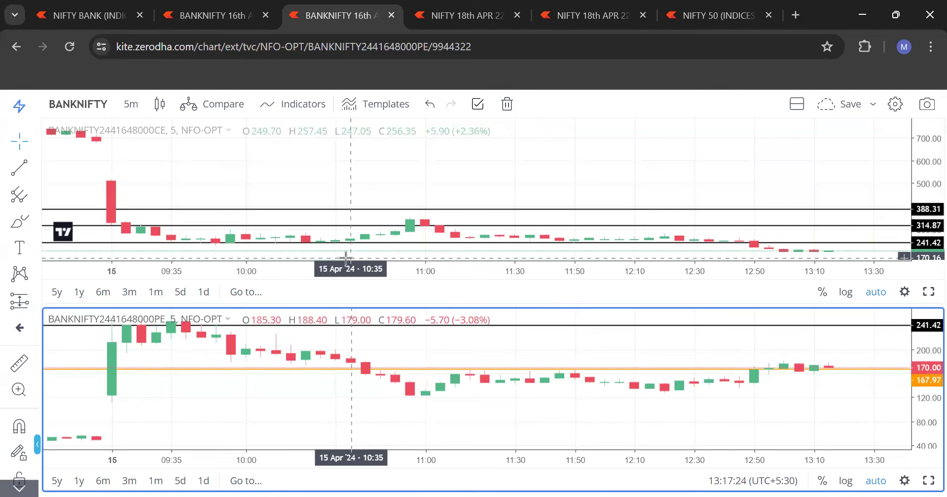
pyautogui.moveTo(278, 257)
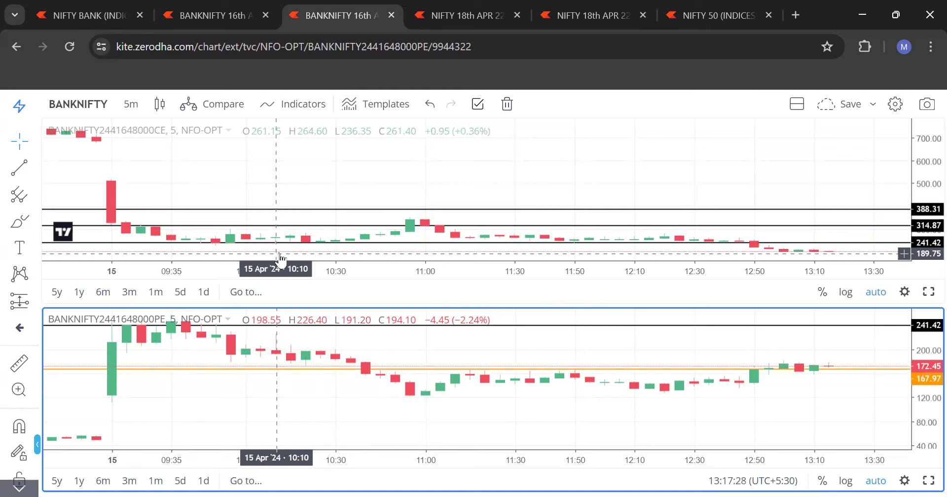
pyautogui.moveTo(397, 253)
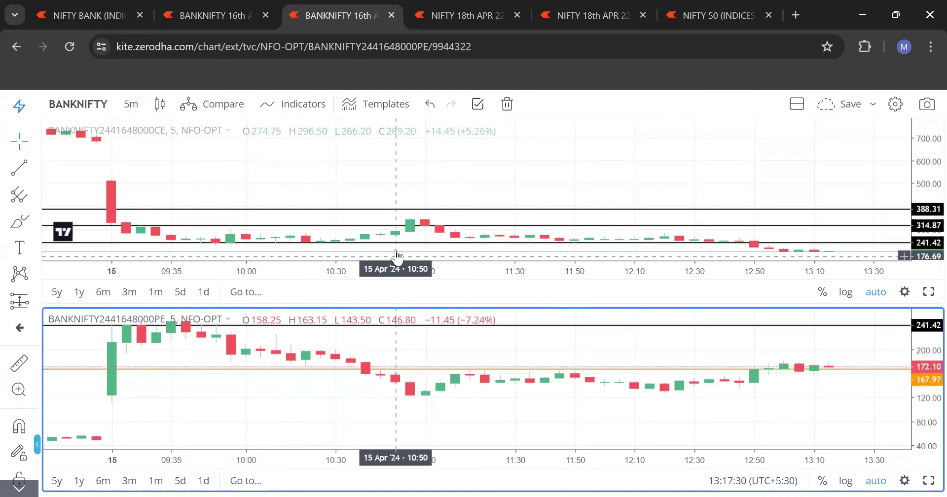
pyautogui.moveTo(409, 234)
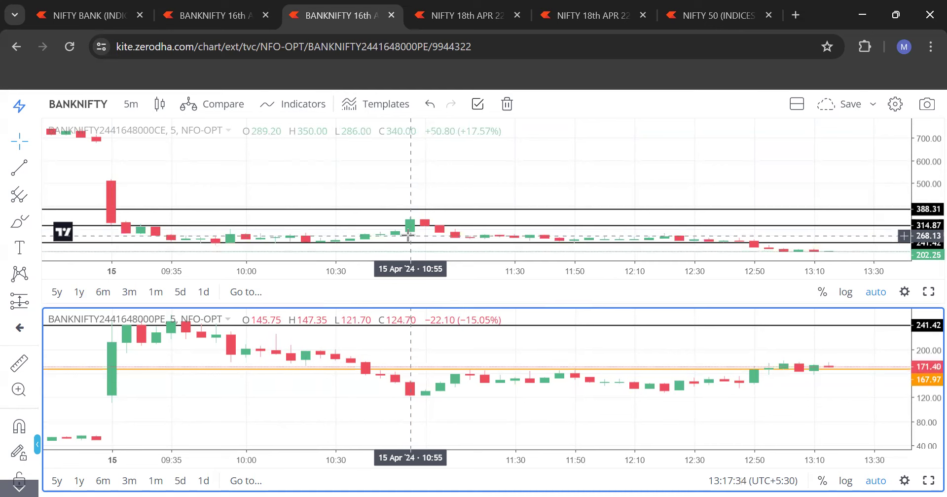
pyautogui.moveTo(423, 234)
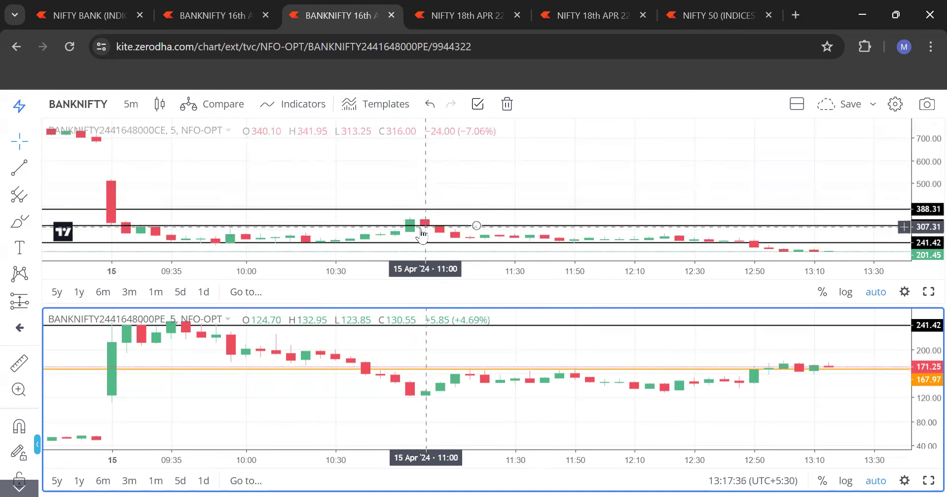
pyautogui.moveTo(415, 235)
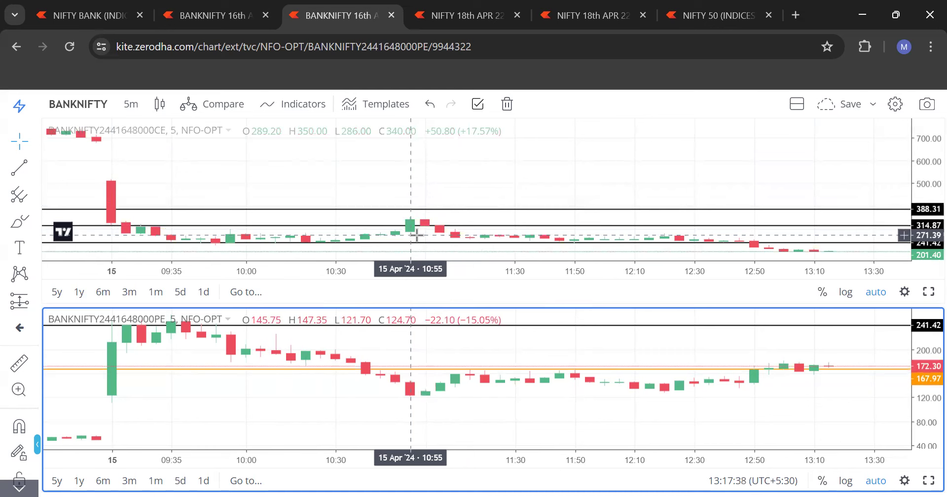
pyautogui.moveTo(534, 161)
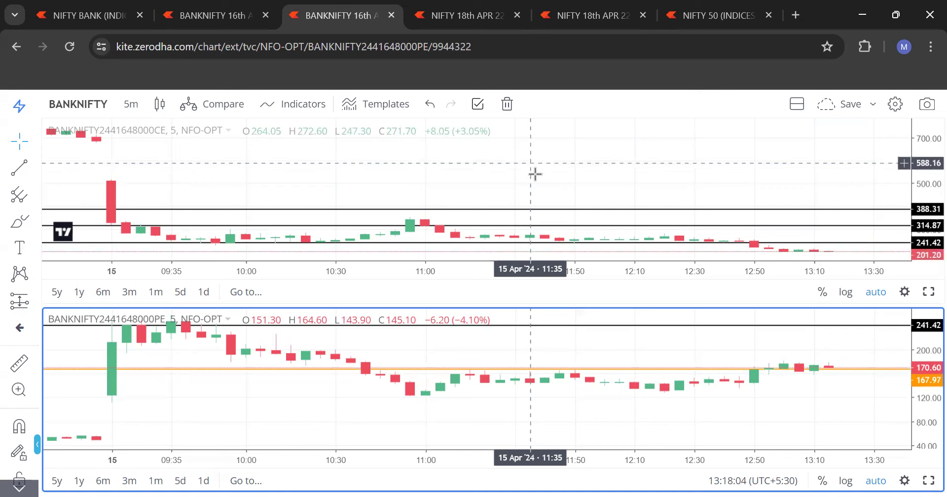
pyautogui.moveTo(537, 215)
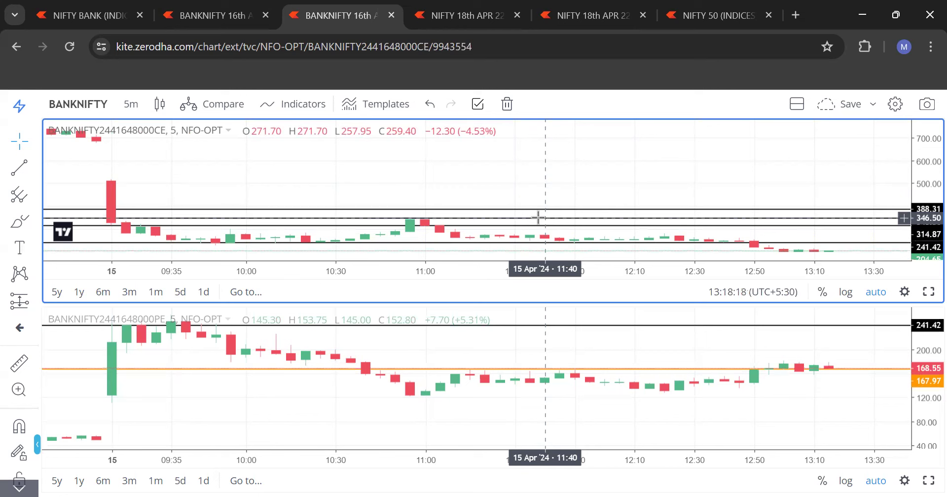
# - Colour the new CE level saffron and set its price coordinate to 349.95
pyautogui.click(497, 144)
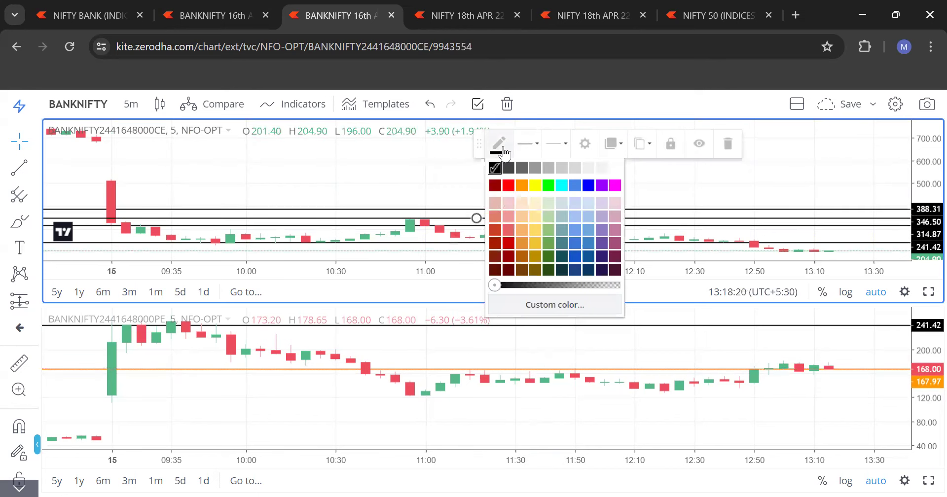
pyautogui.click(522, 185)
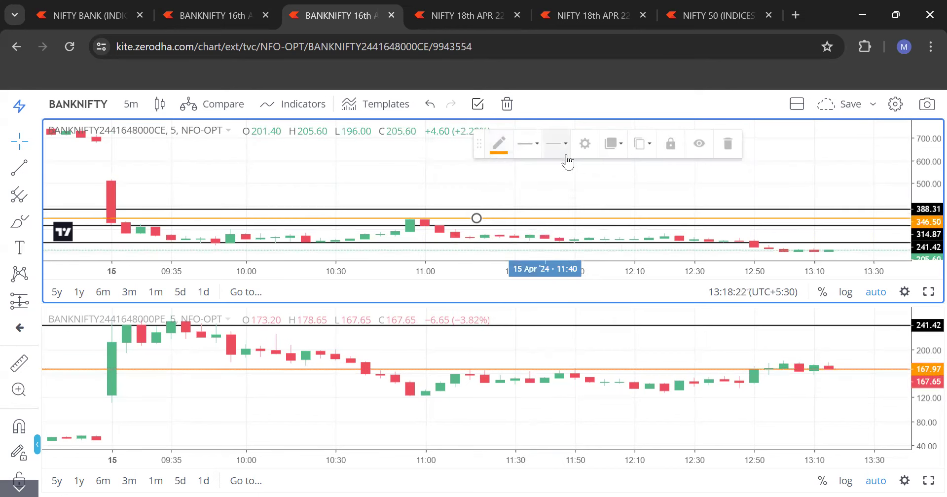
pyautogui.click(583, 144)
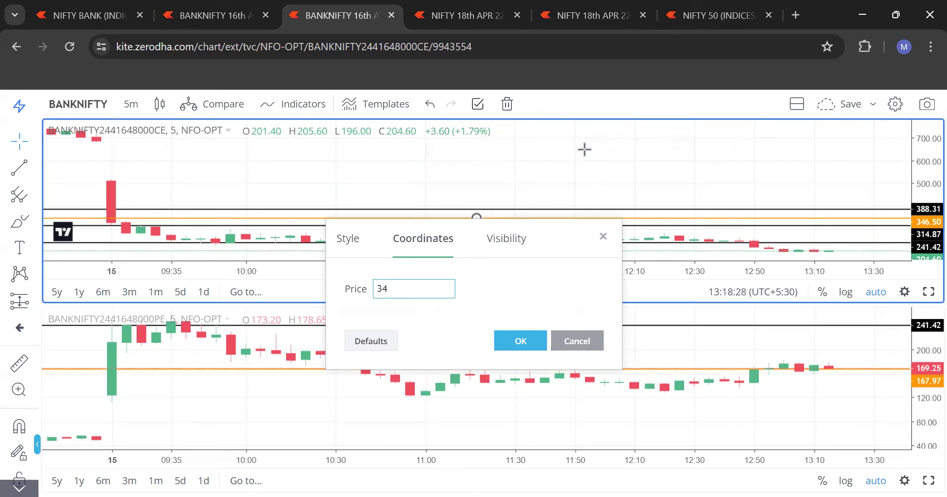
pyautogui.write('349.95')
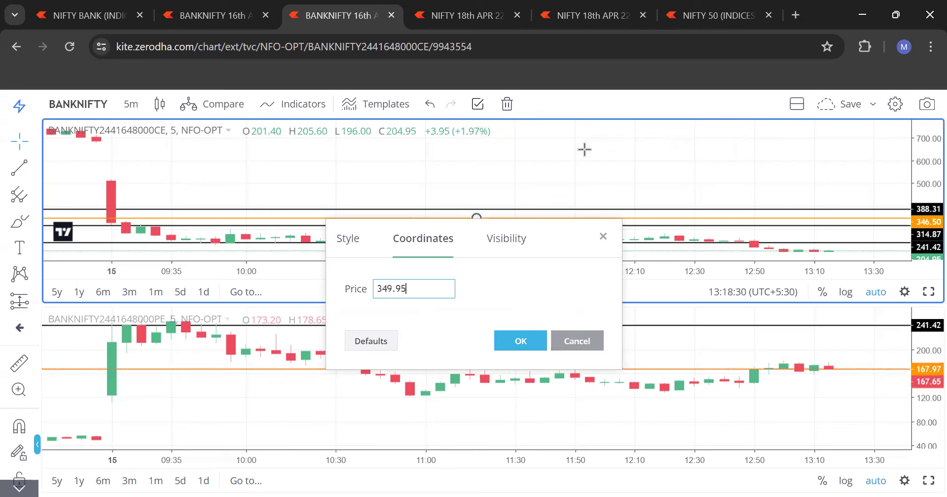
pyautogui.click(520, 340)
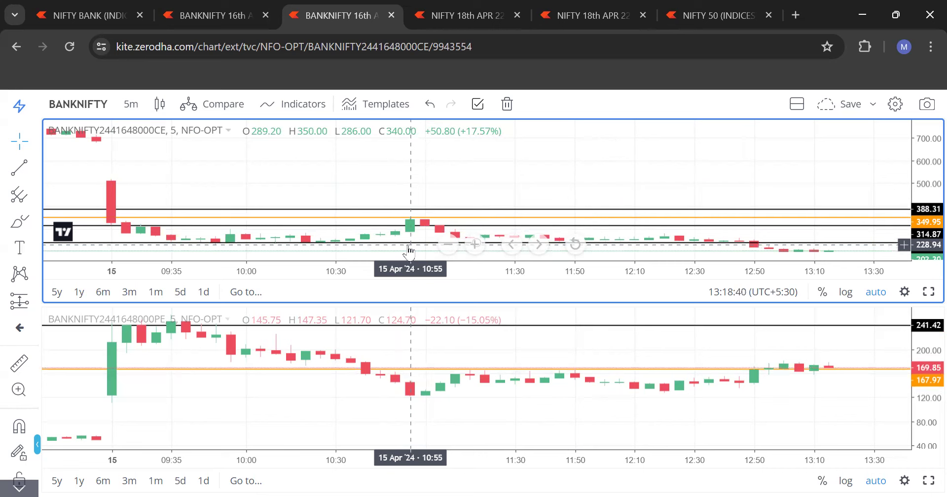
pyautogui.moveTo(586, 186)
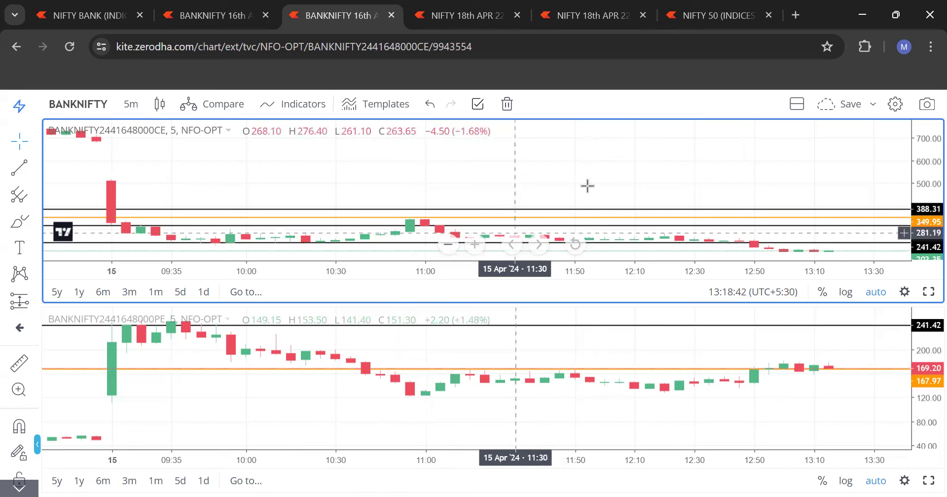
pyautogui.moveTo(666, 144)
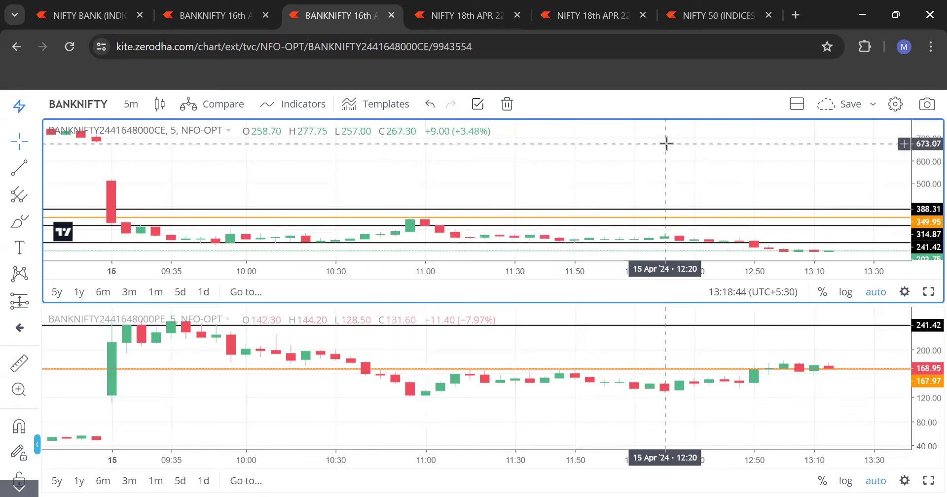